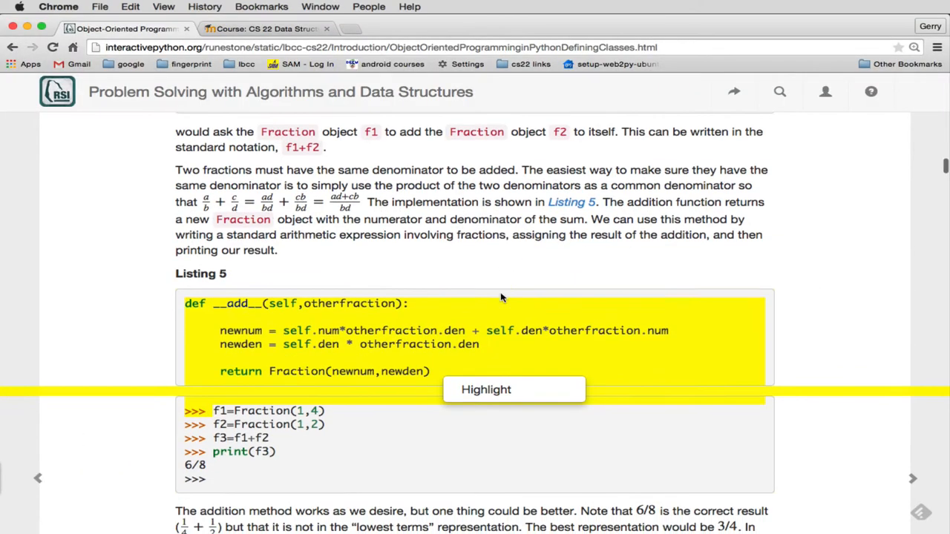
Scroll the textbook page from Listing 5 down to the gcd function in ActiveCode 1
scroll("down", 3)
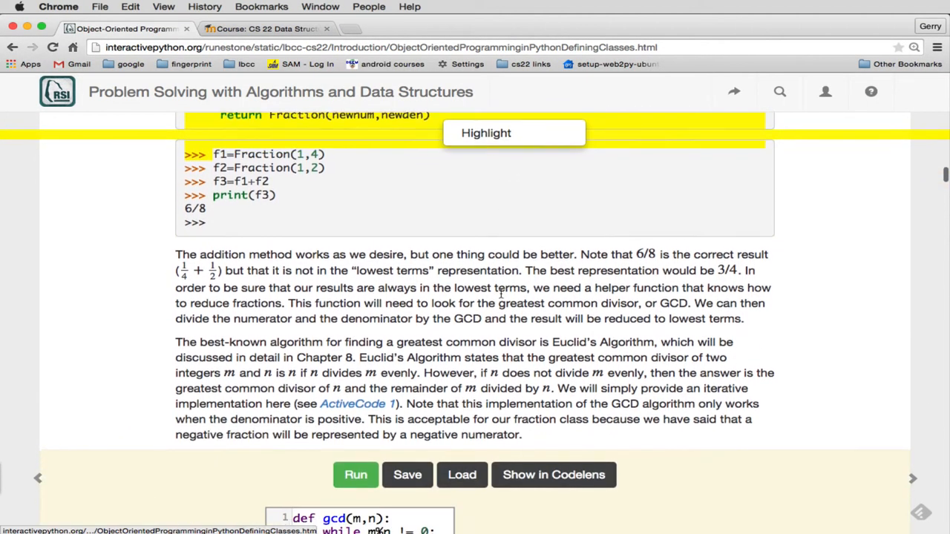
scroll("down", 3)
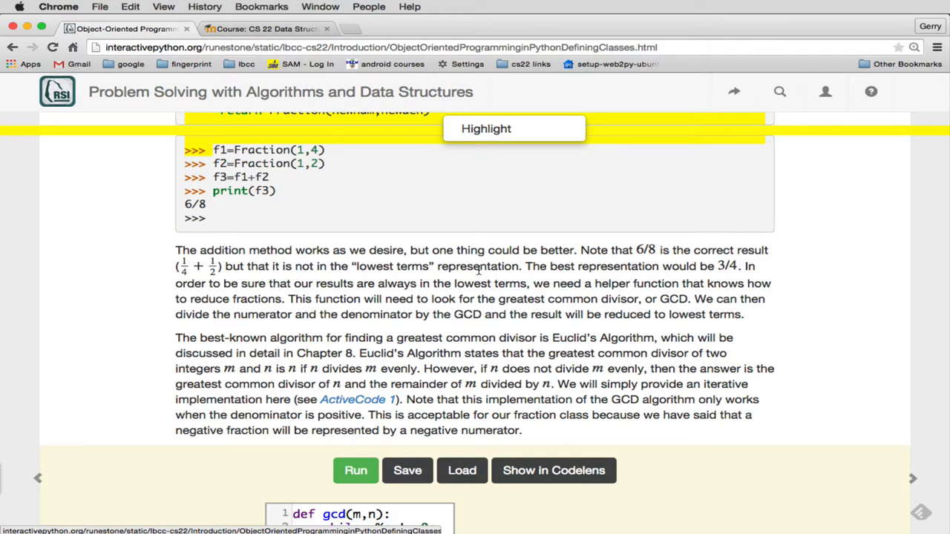
mouse_move(631, 342)
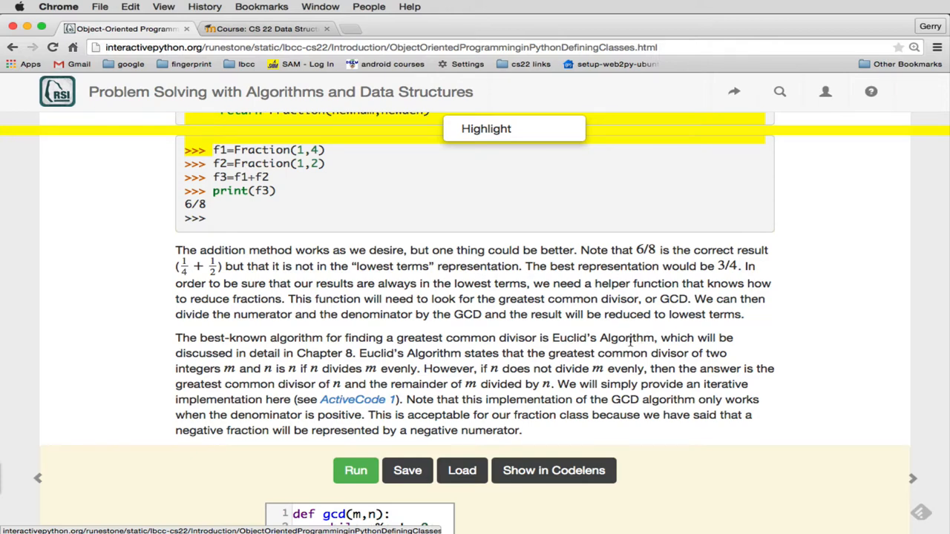
scroll("down", 3)
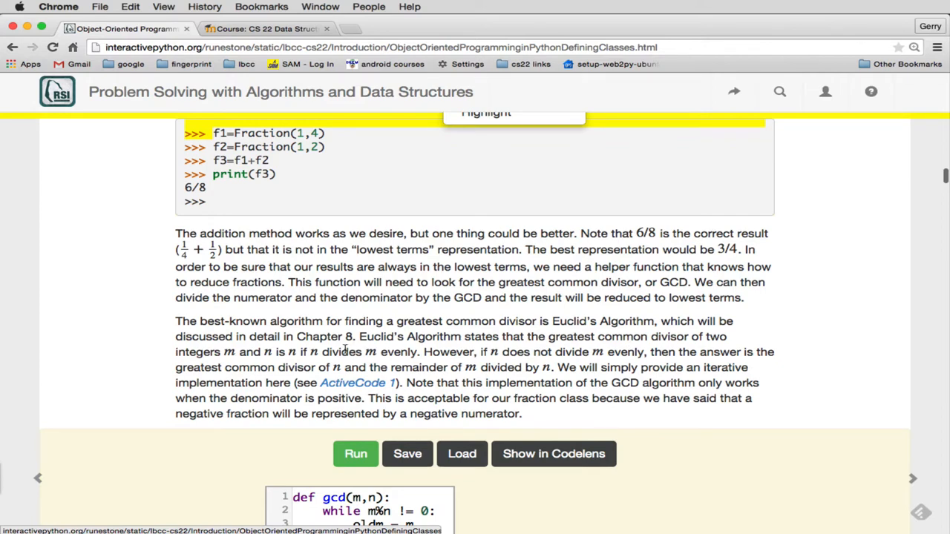
mouse_move(457, 364)
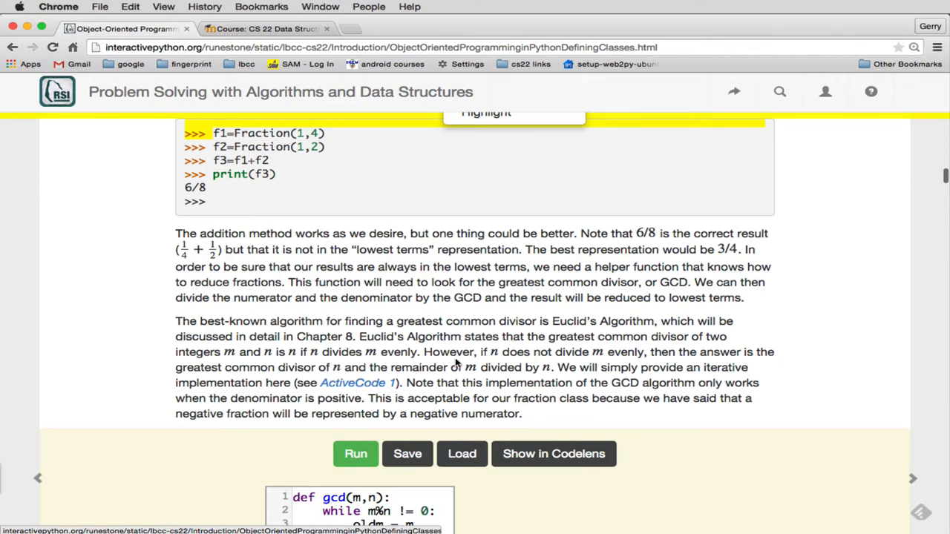
scroll("down", 3)
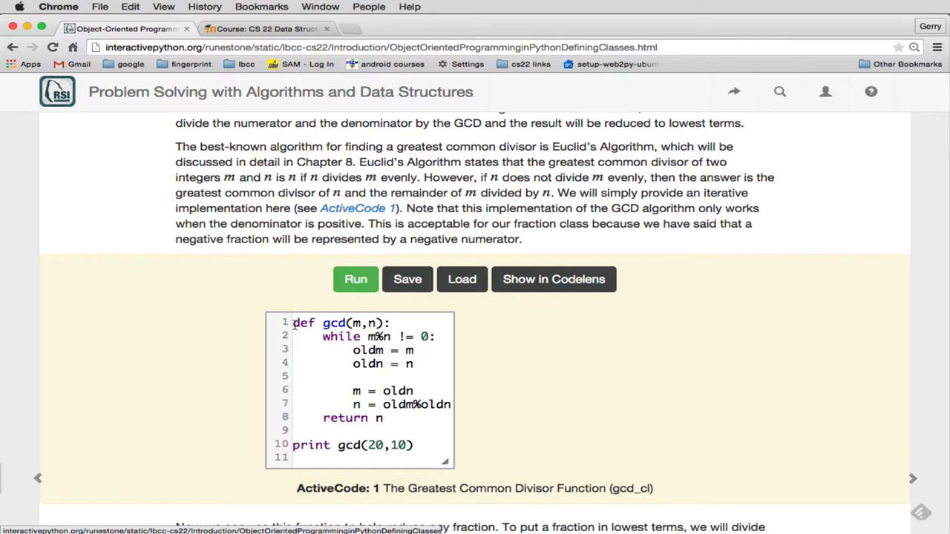
Copy the textbook's gcd function and paste it above class Fraction in class_stuff.py
left_click_drag(292, 324, 386, 404)
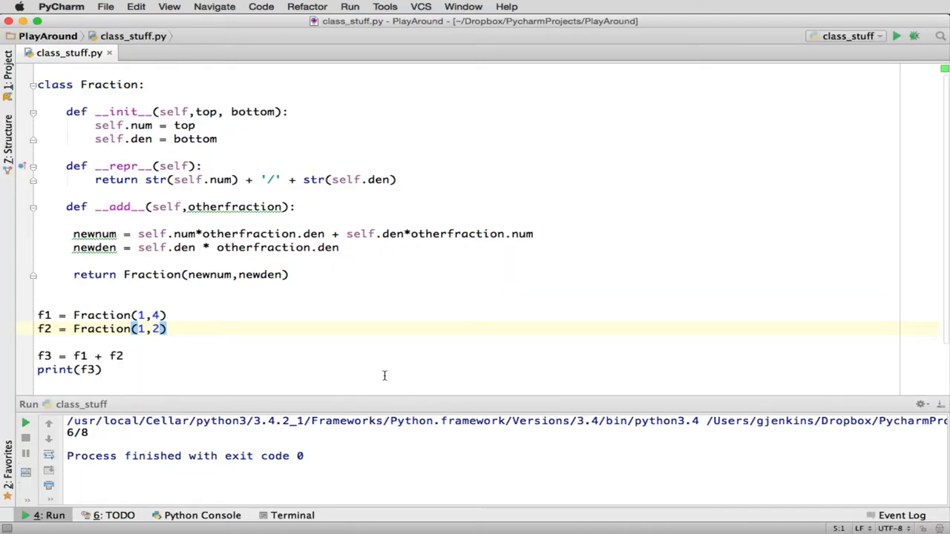
left_click(62, 72)
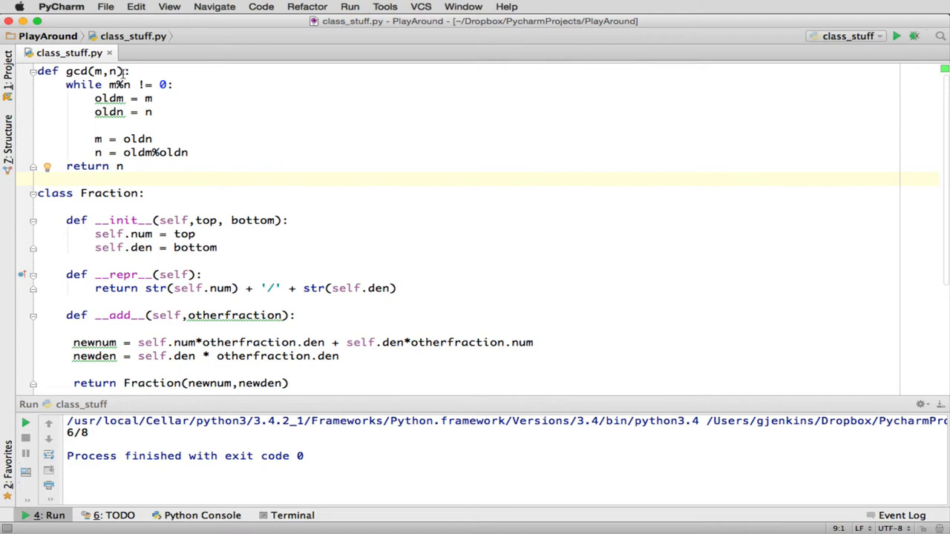
mouse_move(207, 74)
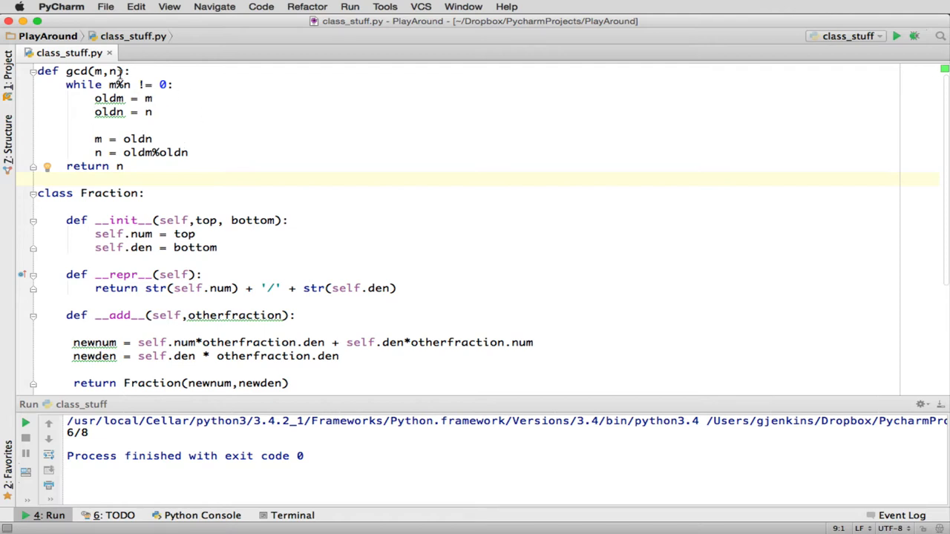
mouse_move(131, 166)
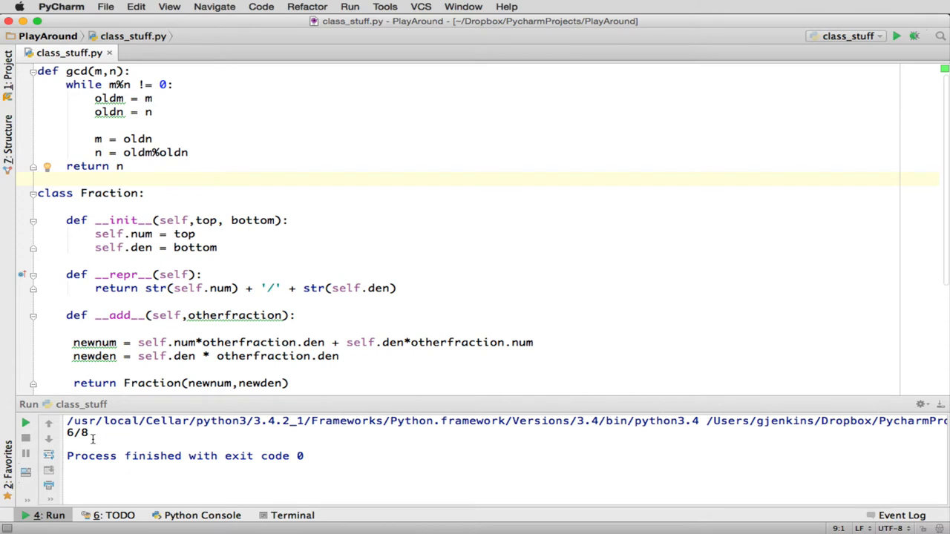
mouse_move(71, 438)
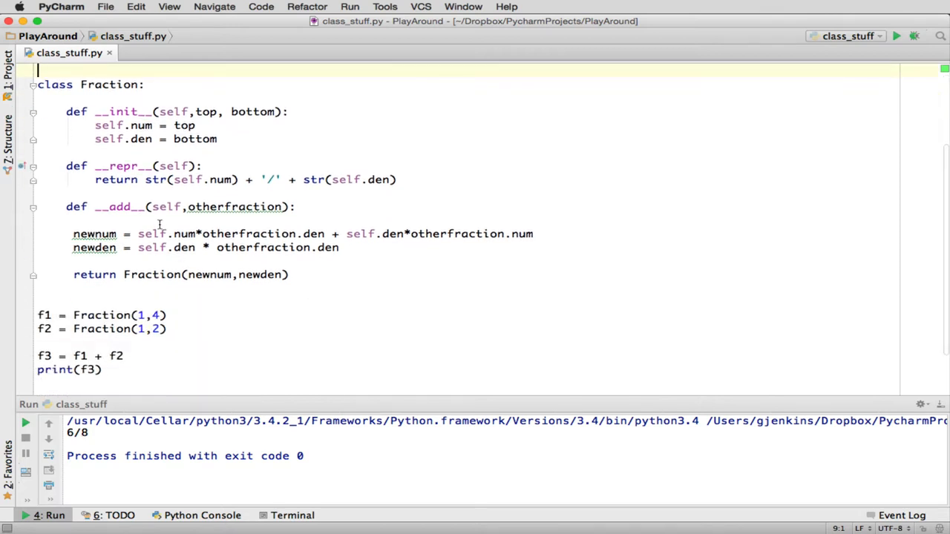
mouse_move(236, 259)
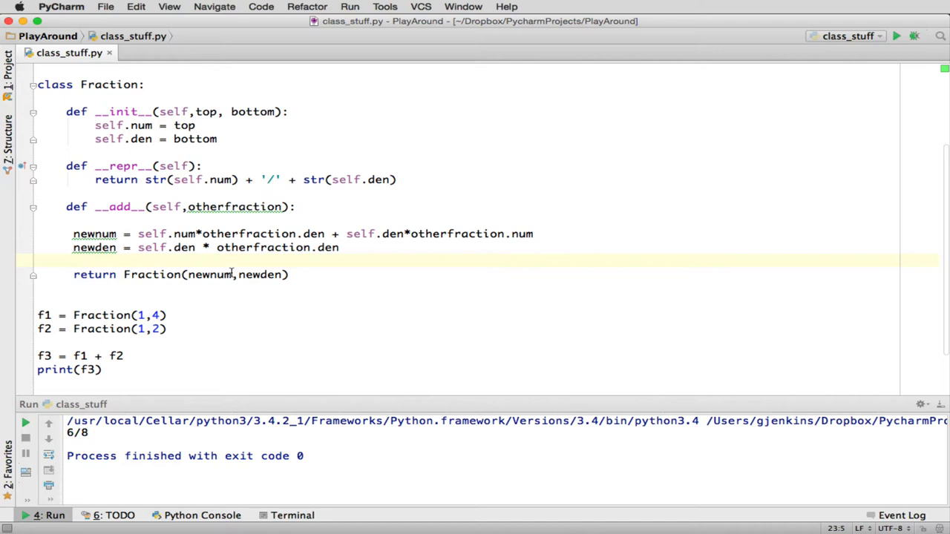
Add x = gcd(newnum,newden) after the newden line in __add__
double_click(210, 274)
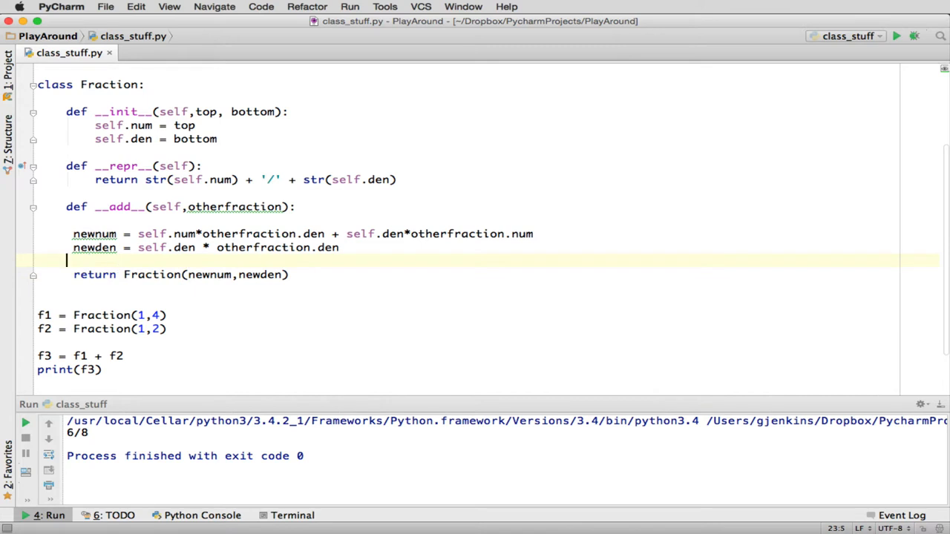
key("enter")
type("l")
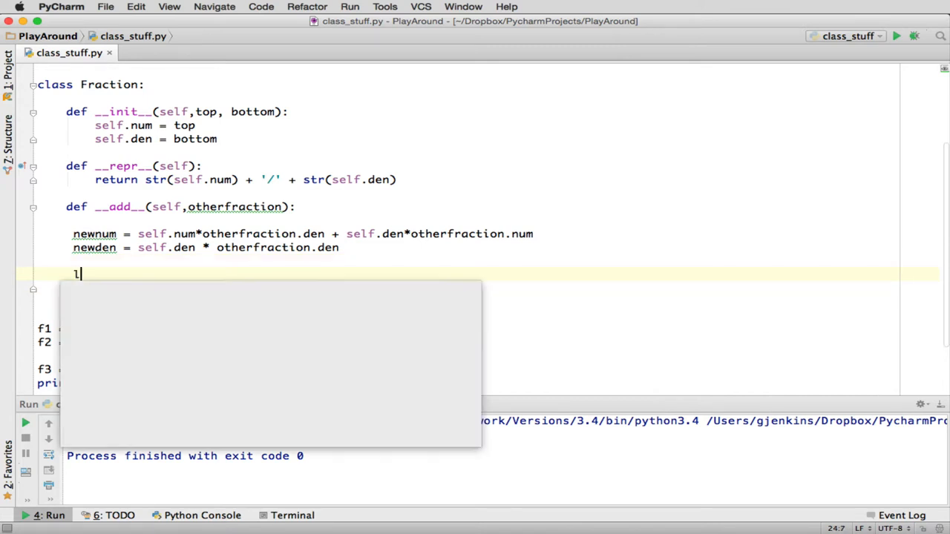
type("cd =")
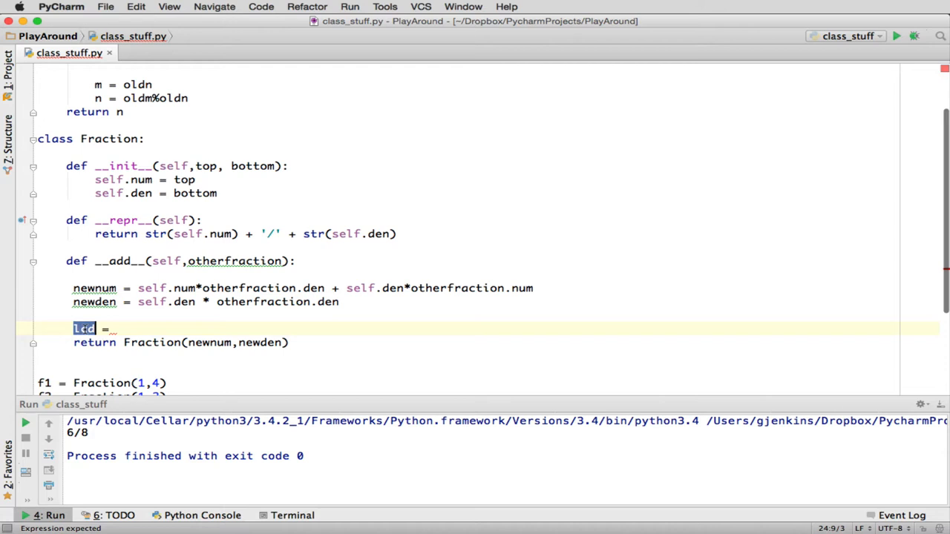
type("gcd")
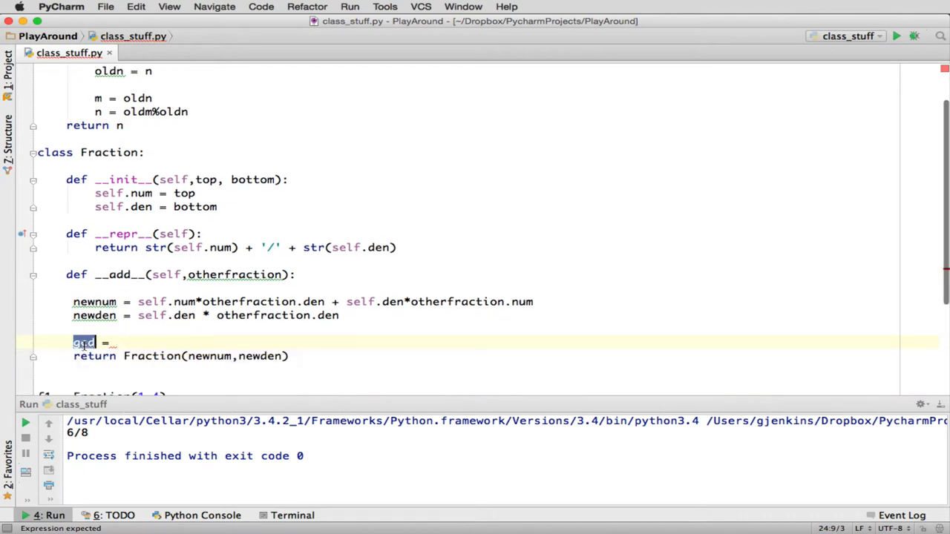
type("x =")
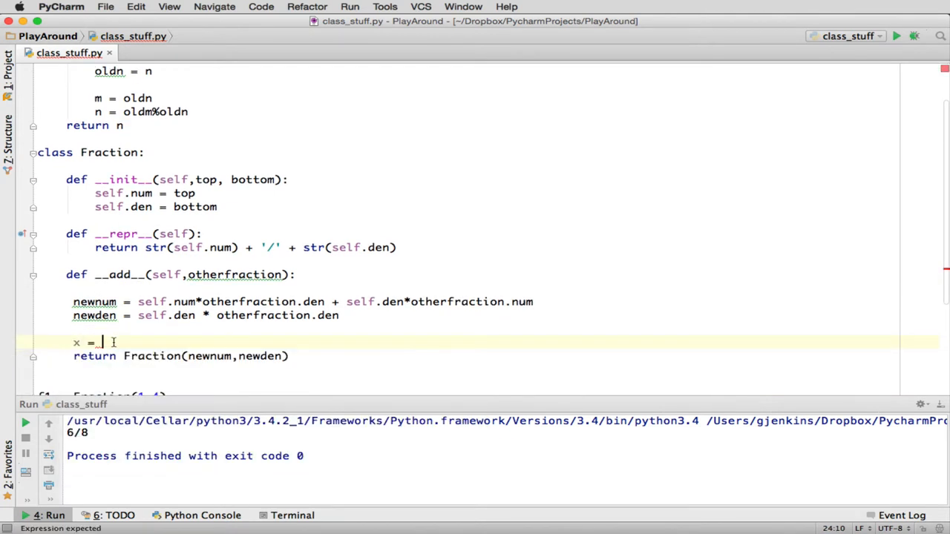
type("gcd()")
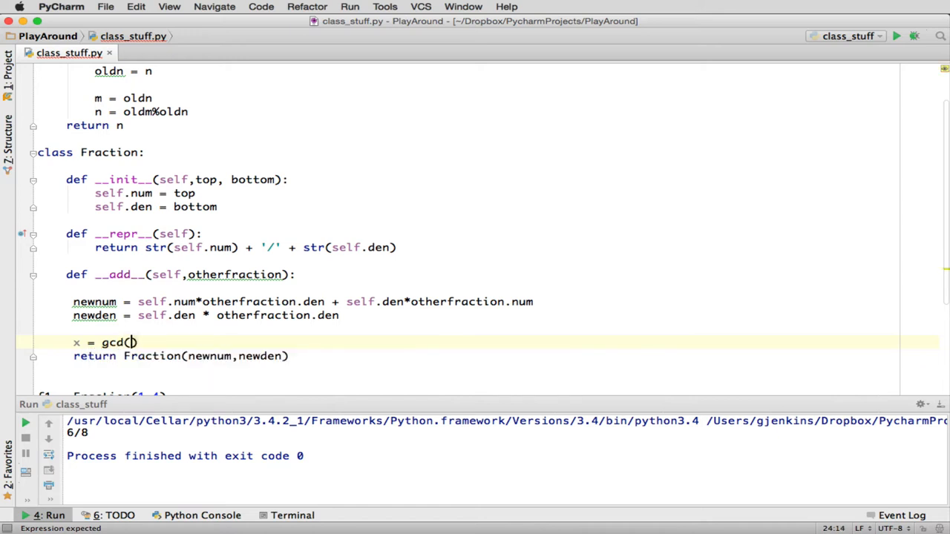
type("newnm")
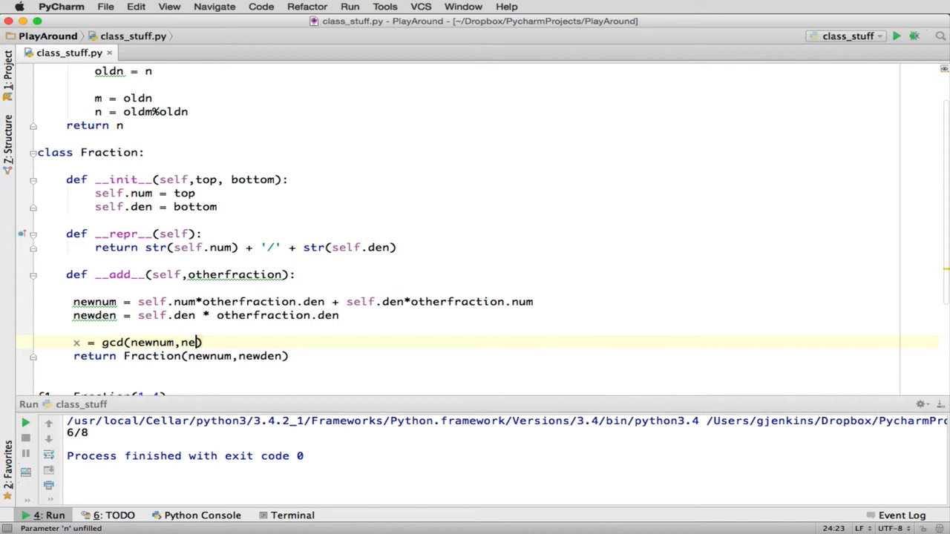
type("wden")
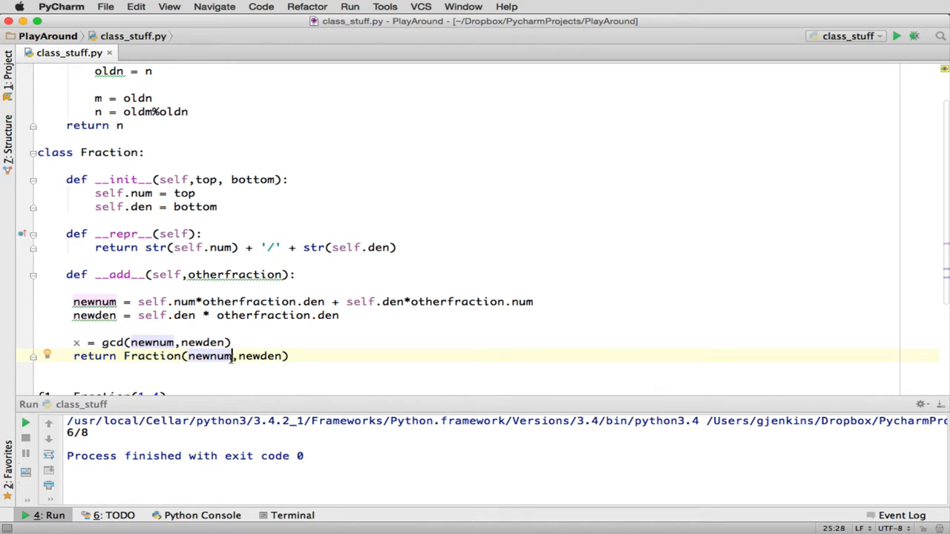
type("/x")
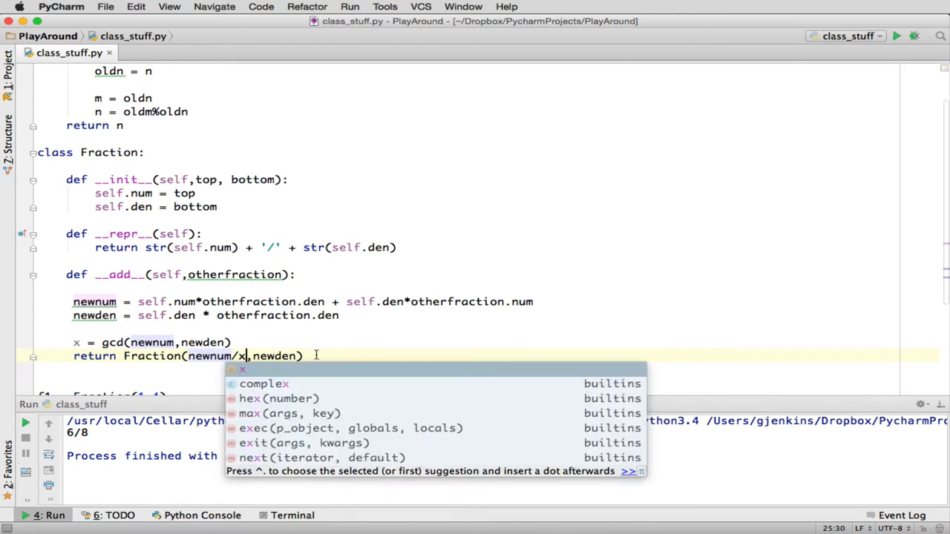
key("escape")
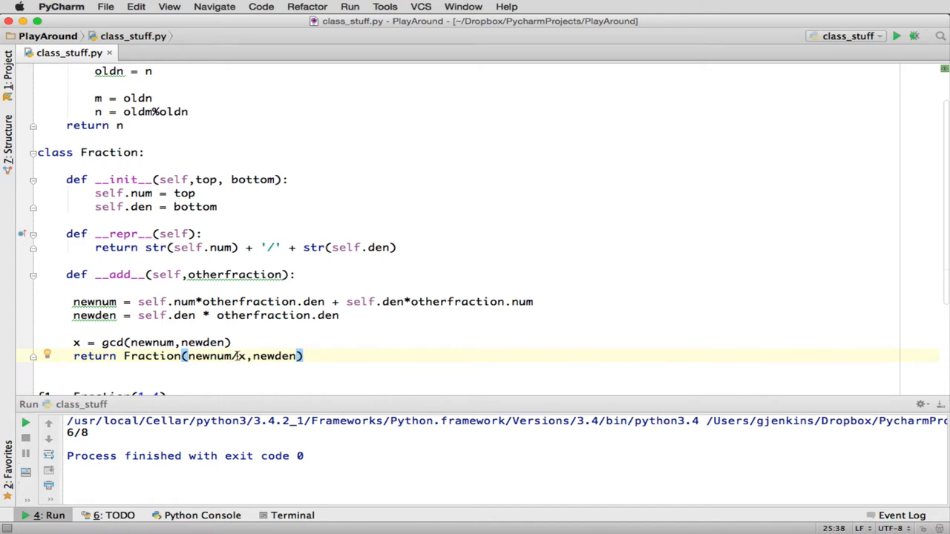
Change the return to Fraction(newnum//x, newden//x) so the sum is reduced
double_click(211, 356)
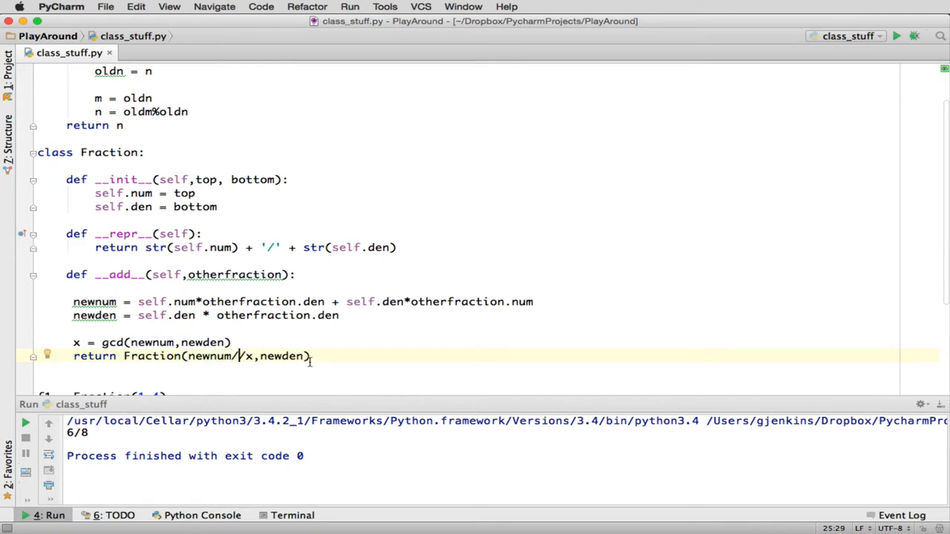
type("//")
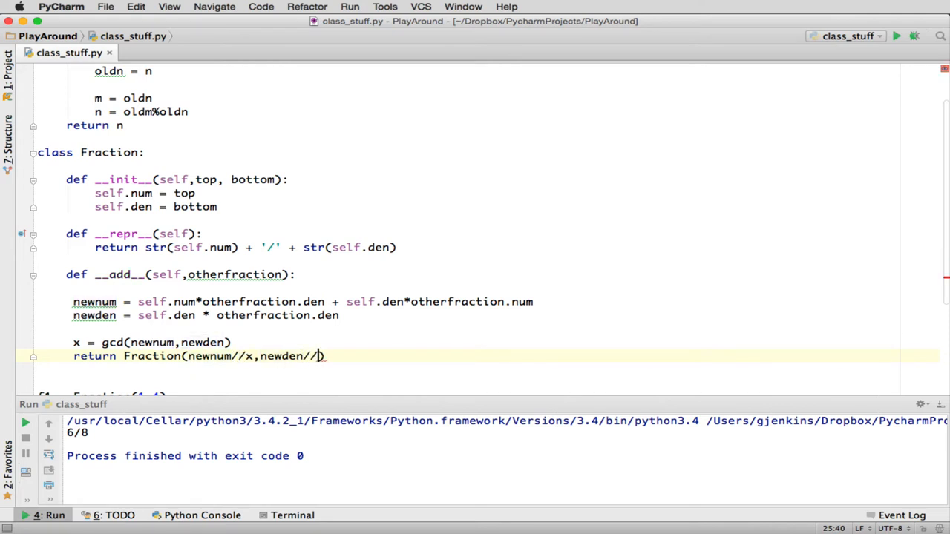
type("x)")
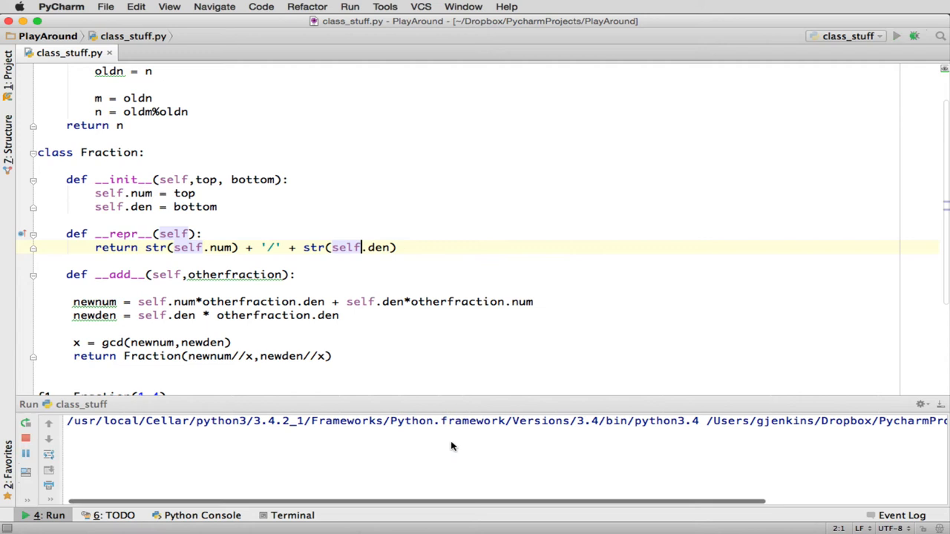
Run class_stuff.py and see the reduced sum 3/4 printed instead of 6/8
left_click(897, 36)
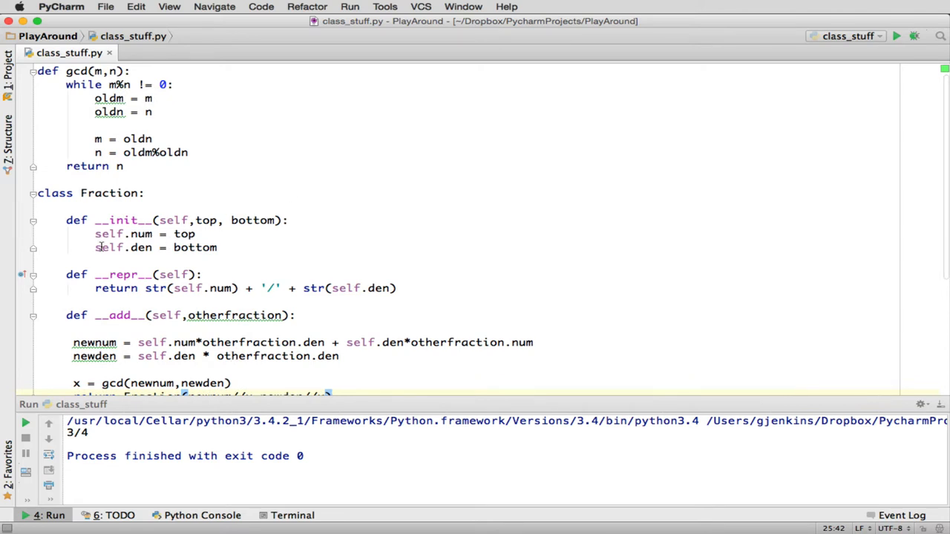
mouse_move(174, 235)
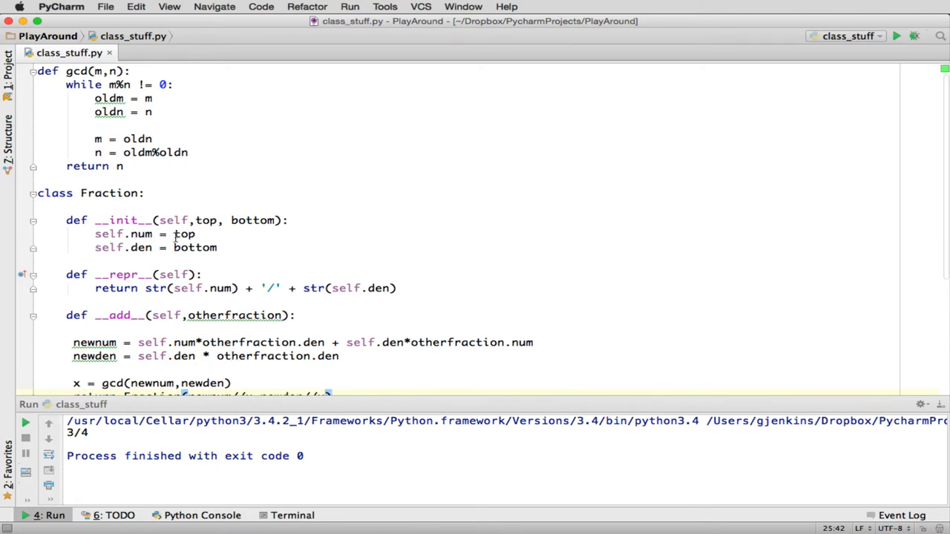
scroll("down", 3)
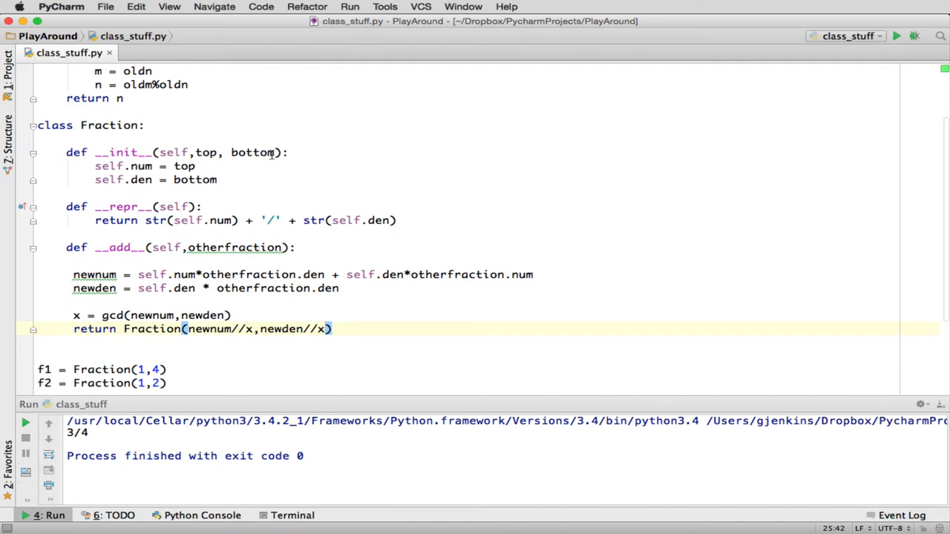
mouse_move(329, 307)
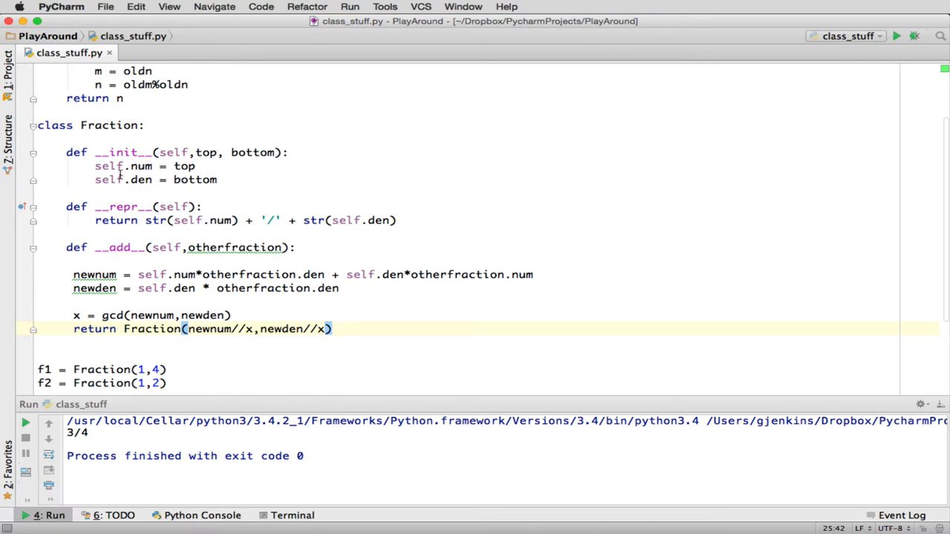
mouse_move(240, 172)
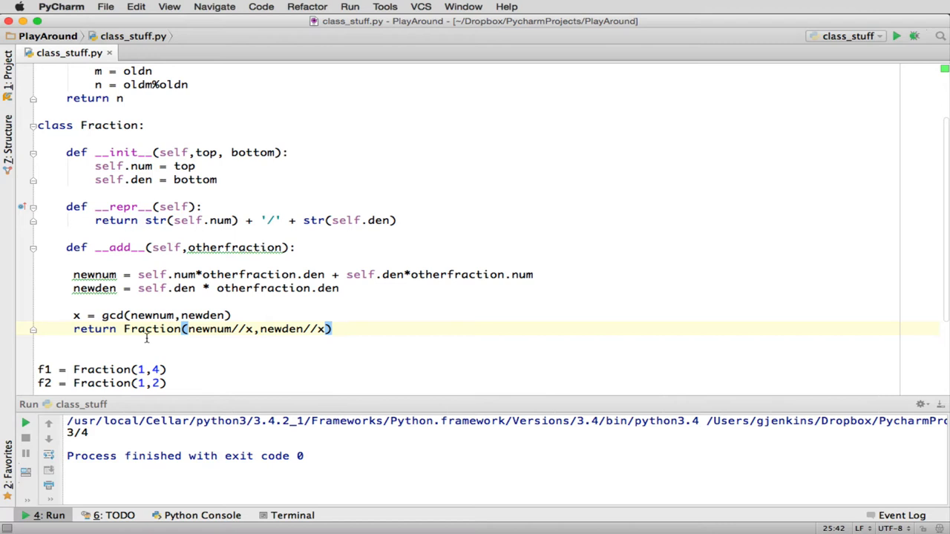
mouse_move(193, 315)
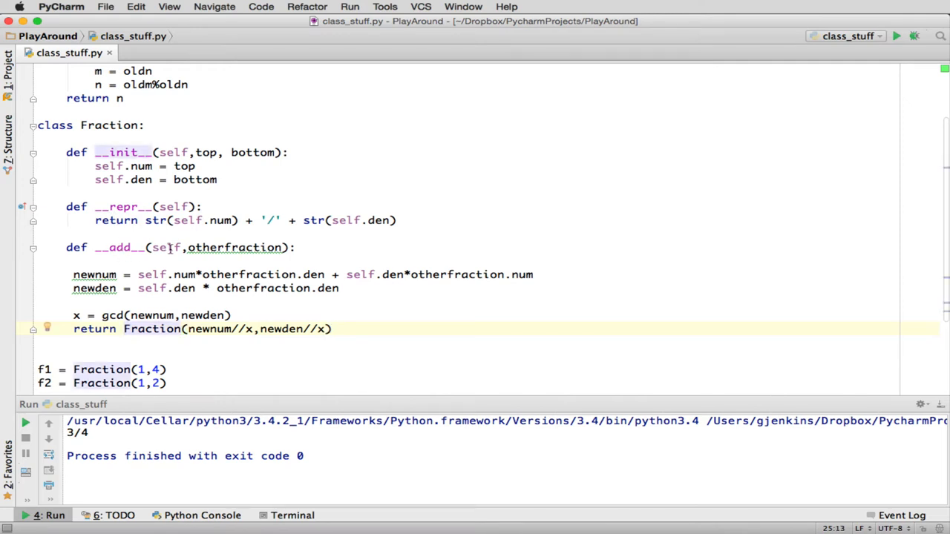
mouse_move(95, 273)
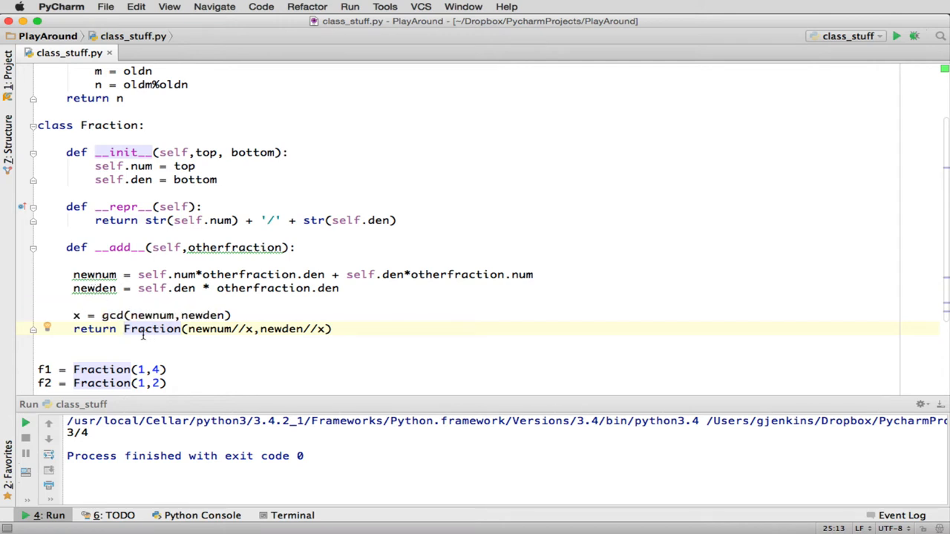
mouse_move(92, 336)
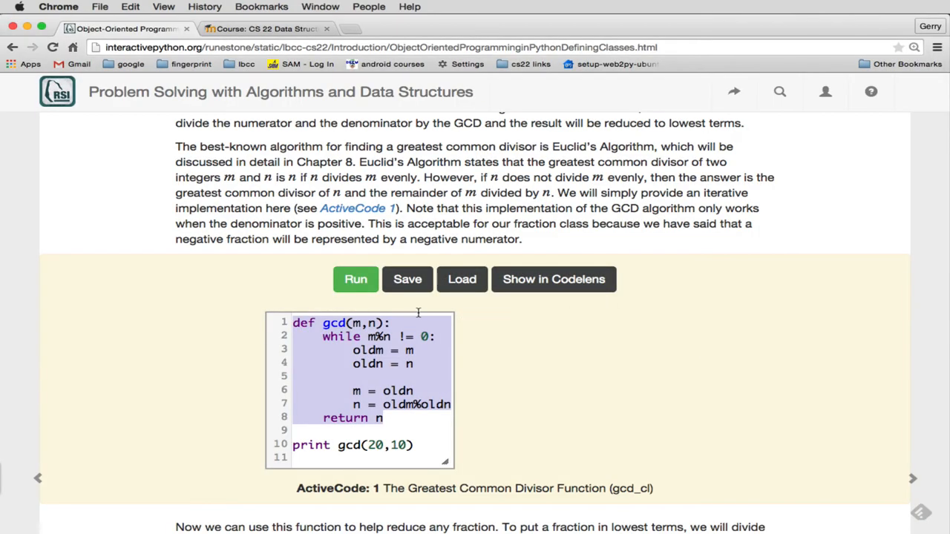
Scroll the chapter past Figure 7 to Listing 7's __eq__ method and ActiveCode 2
scroll("down", 3)
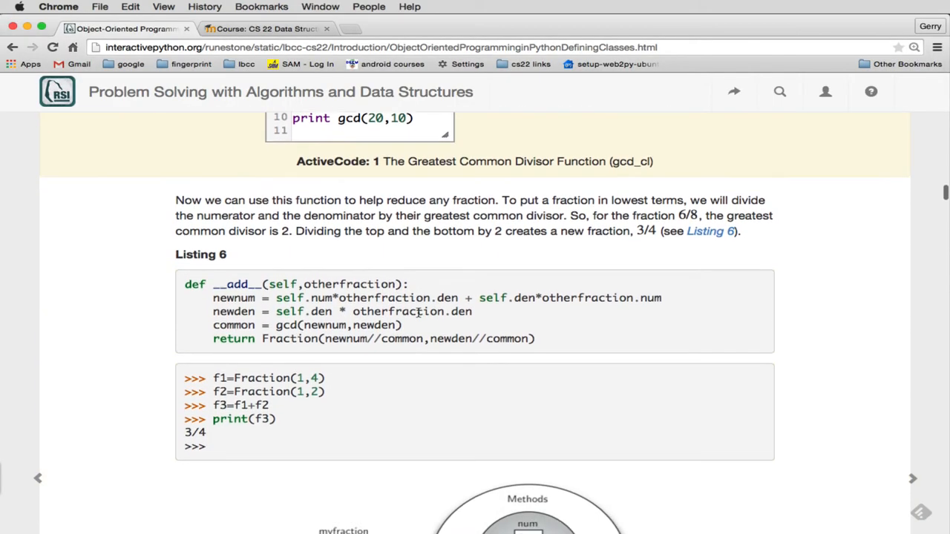
scroll("down", 3)
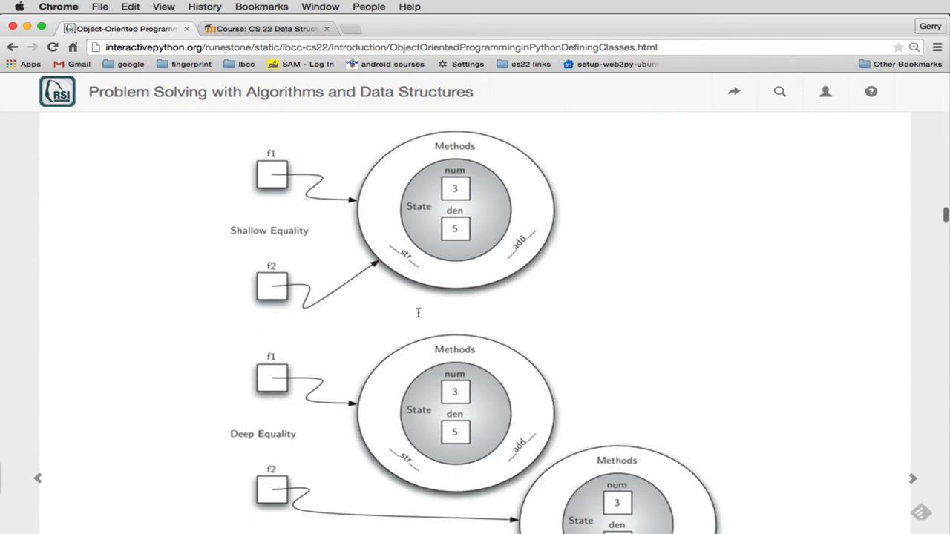
scroll("down", 3)
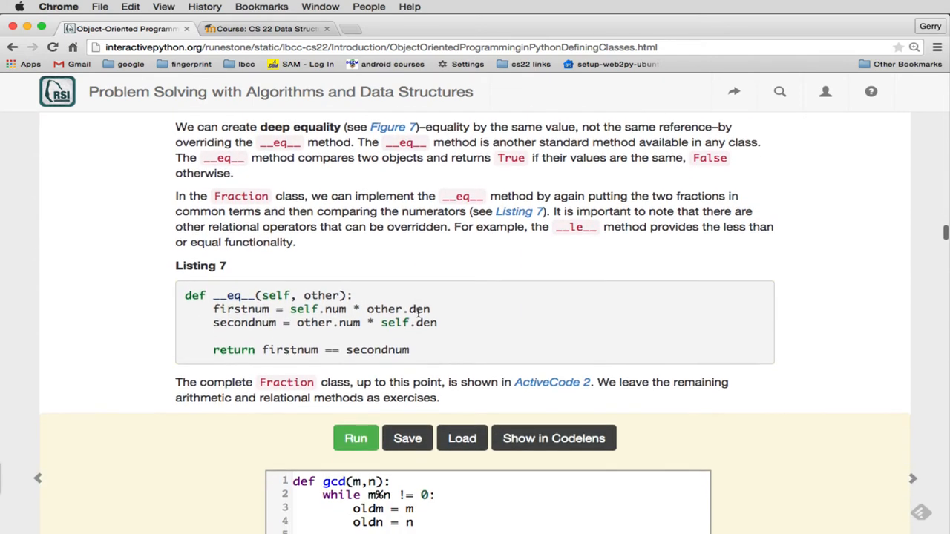
scroll("down", 3)
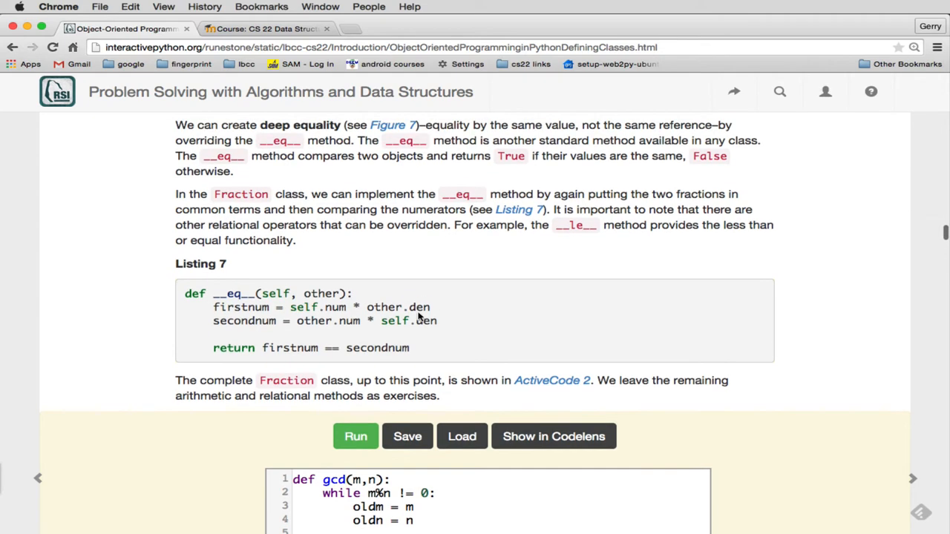
mouse_move(418, 315)
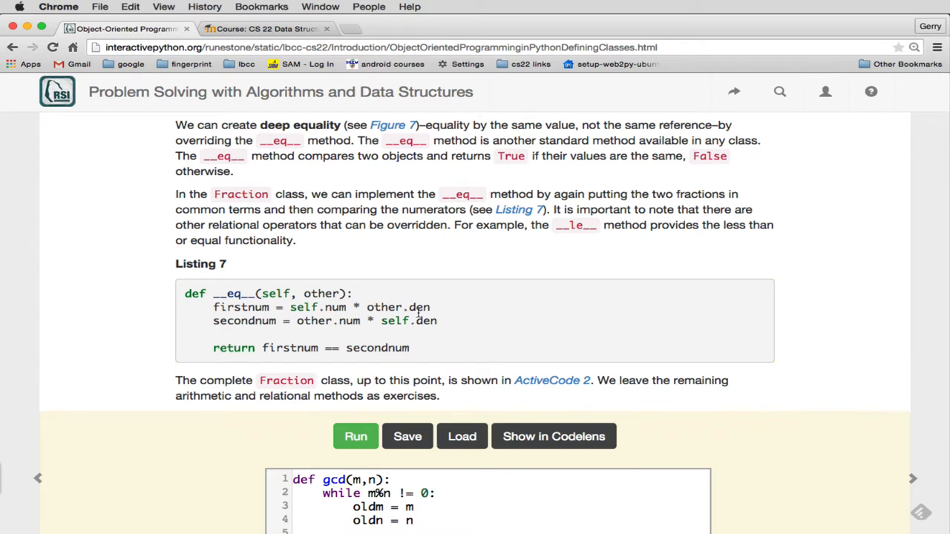
scroll("down", 3)
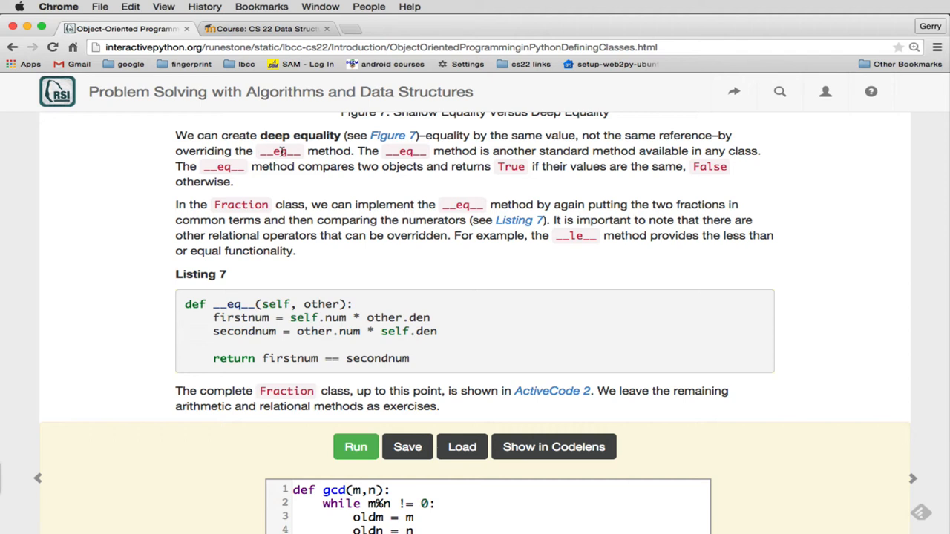
mouse_move(464, 310)
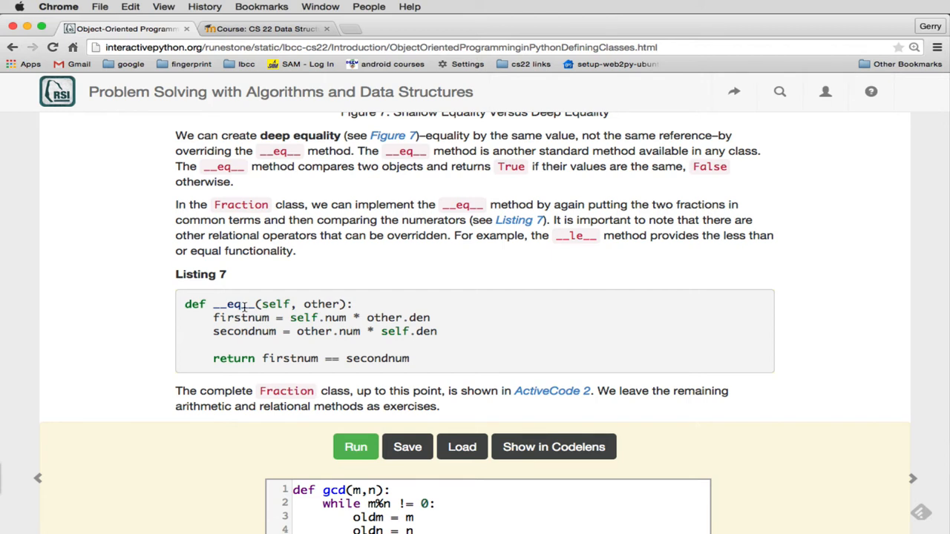
mouse_move(236, 331)
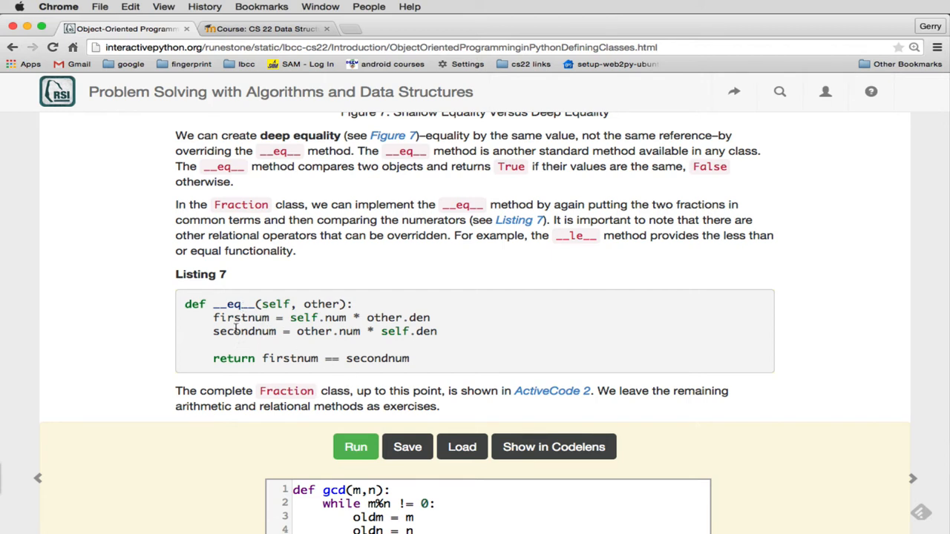
mouse_move(250, 319)
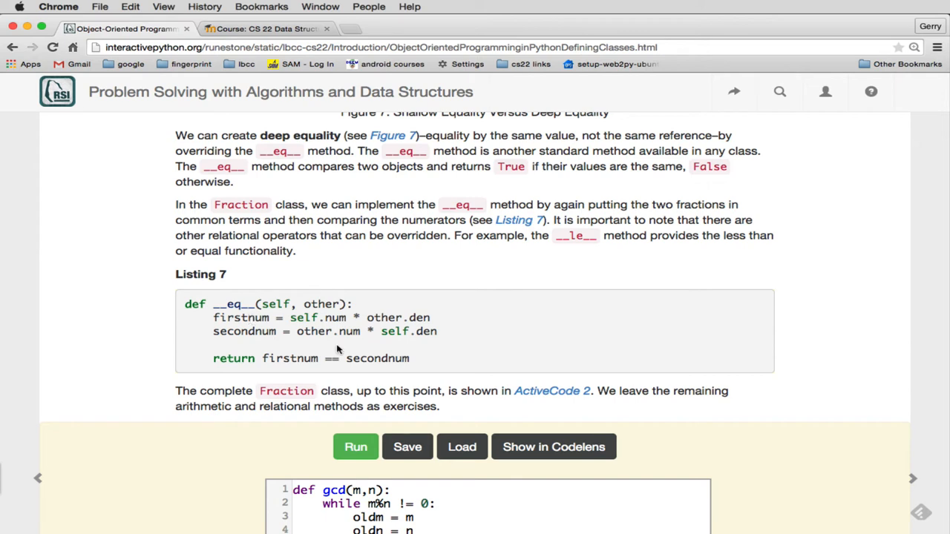
mouse_move(329, 374)
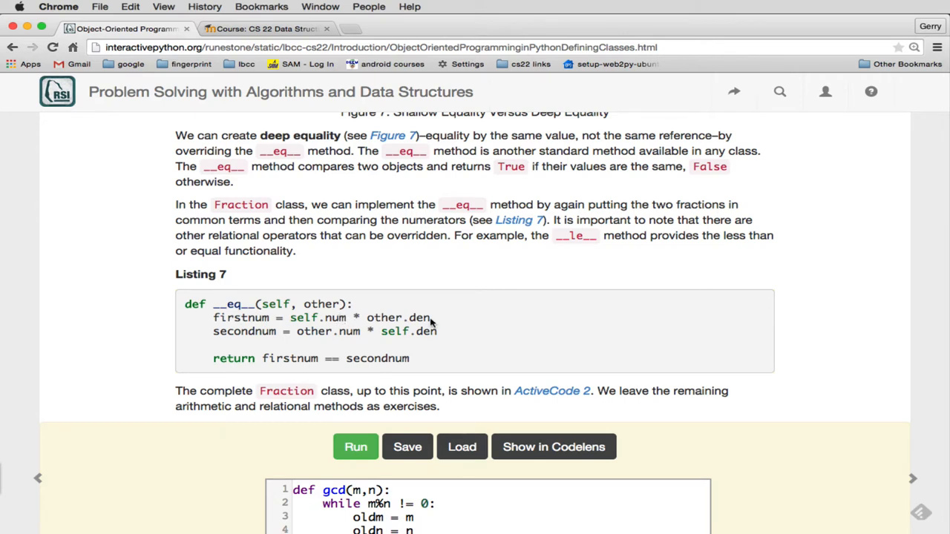
mouse_move(345, 332)
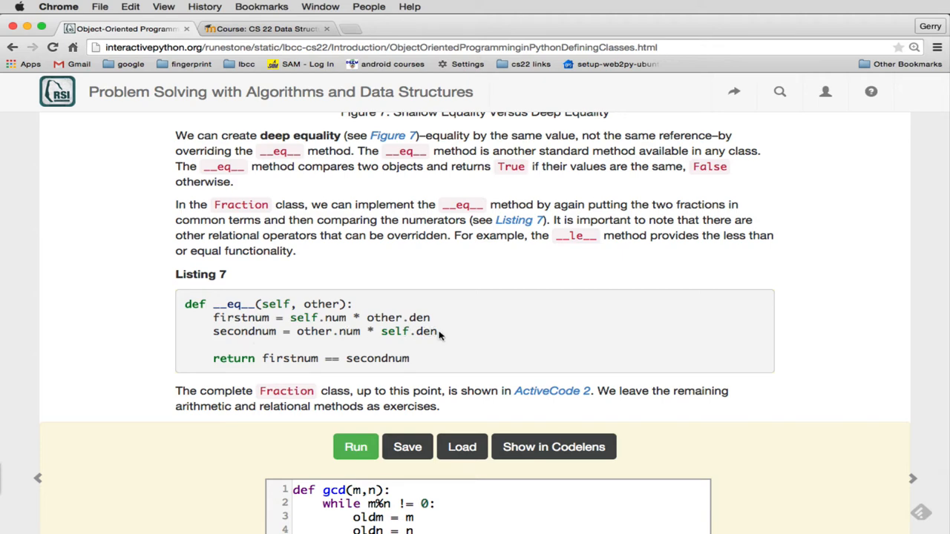
scroll("down", 3)
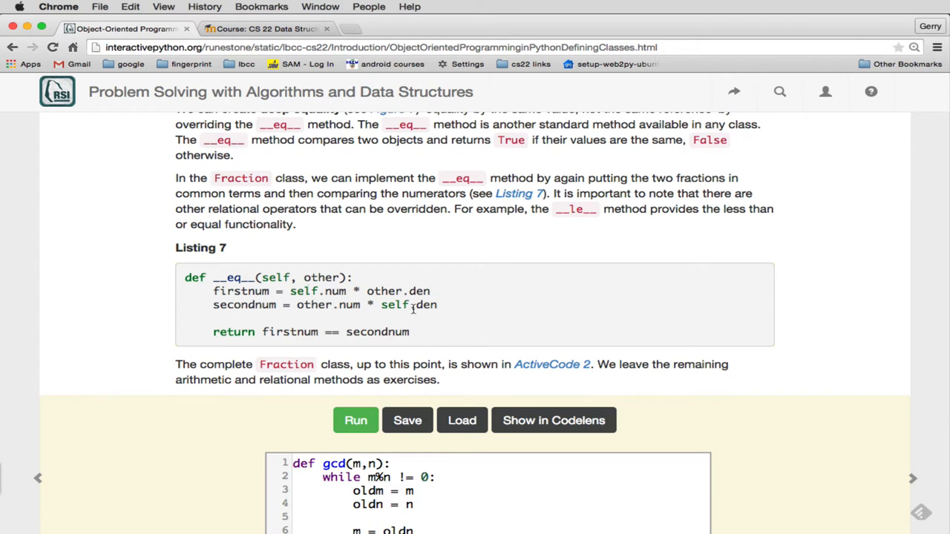
scroll("down", 3)
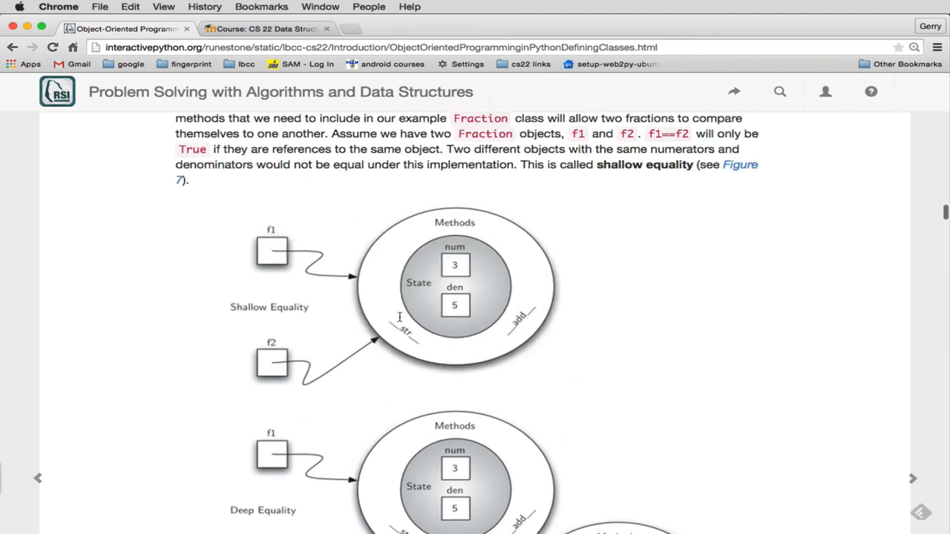
scroll("down", 3)
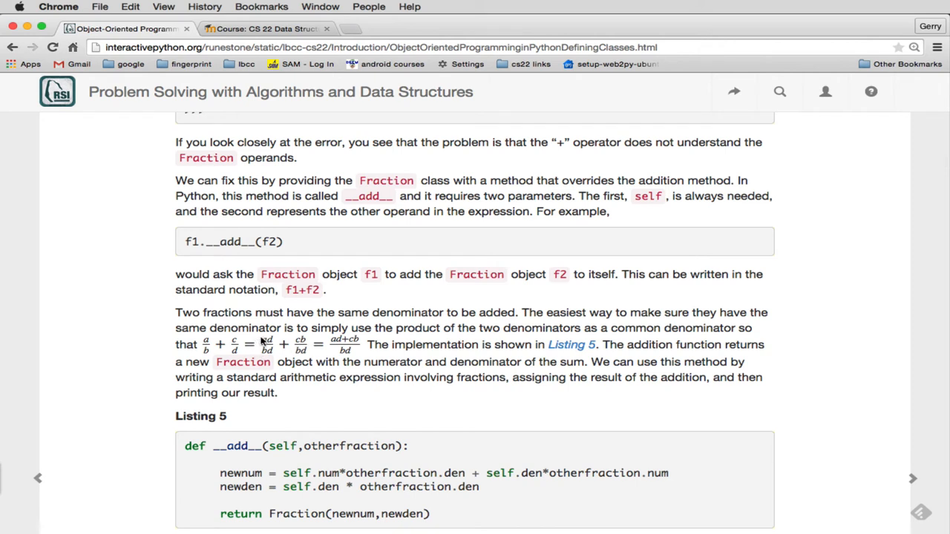
mouse_move(295, 347)
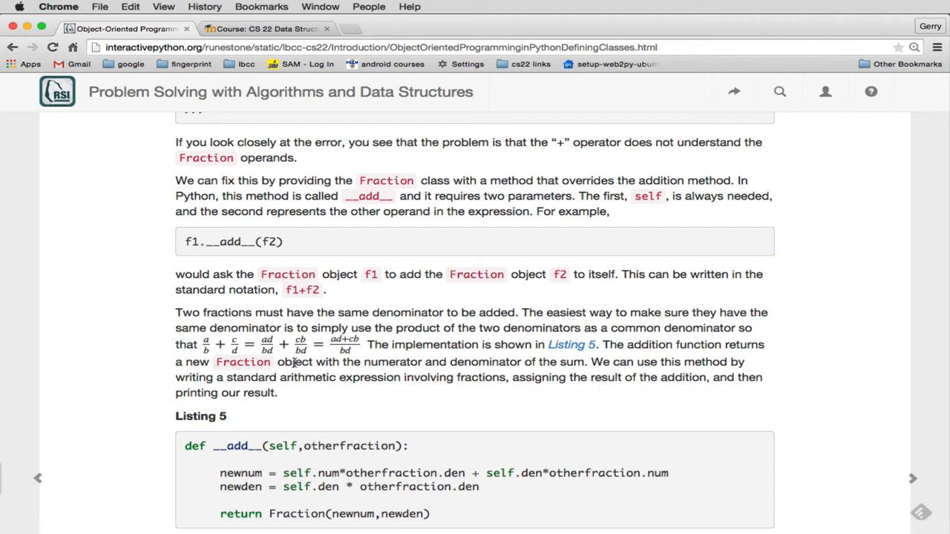
mouse_move(336, 348)
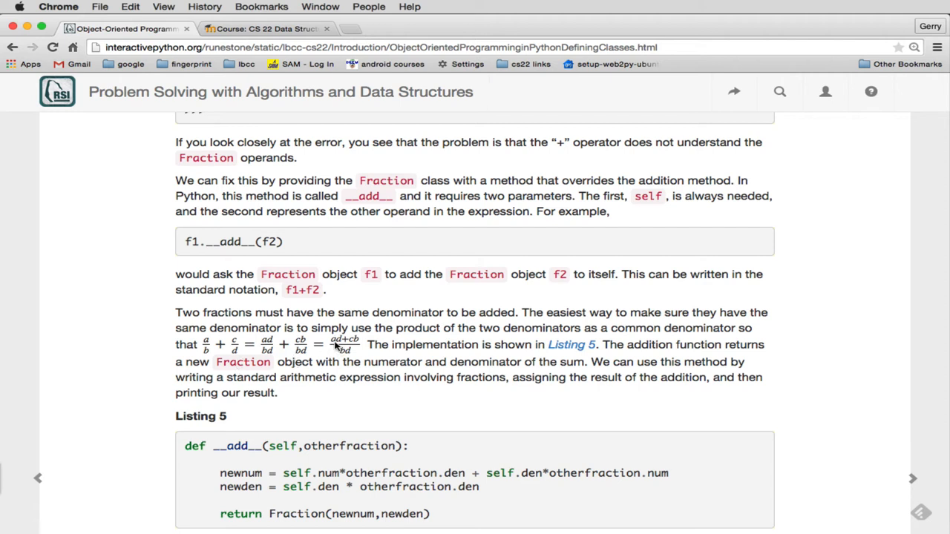
mouse_move(355, 341)
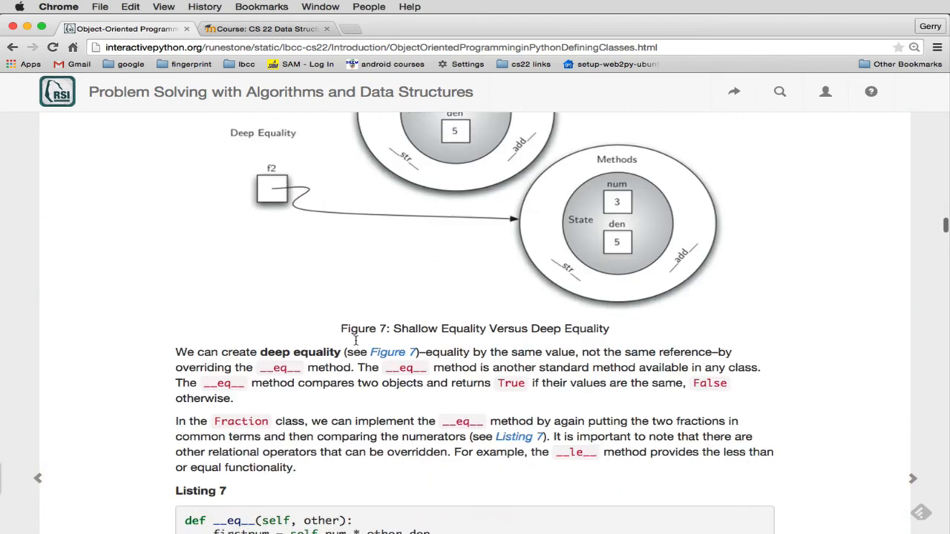
scroll("down", 3)
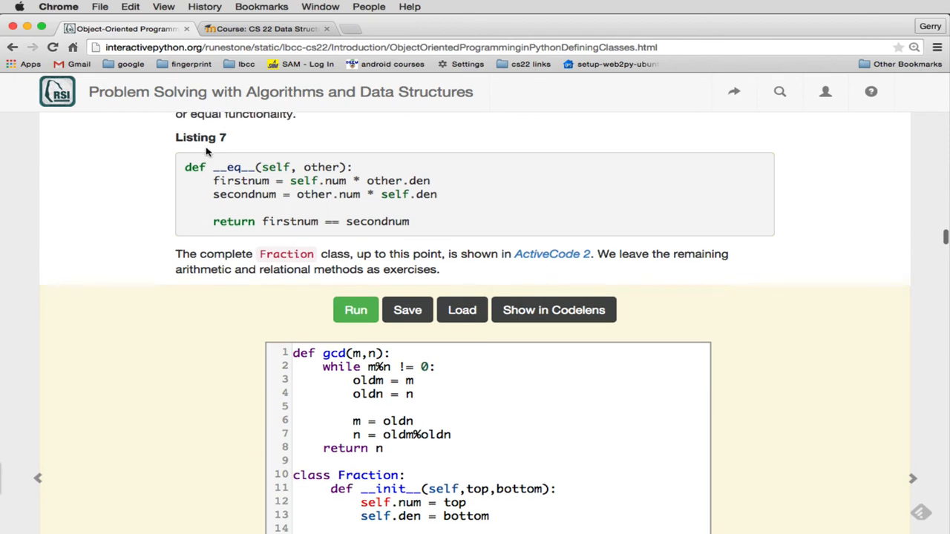
Copy the __eq__ method from Listing 7 and add it after __add__ in class_stuff.py
left_click_drag(184, 166, 436, 194)
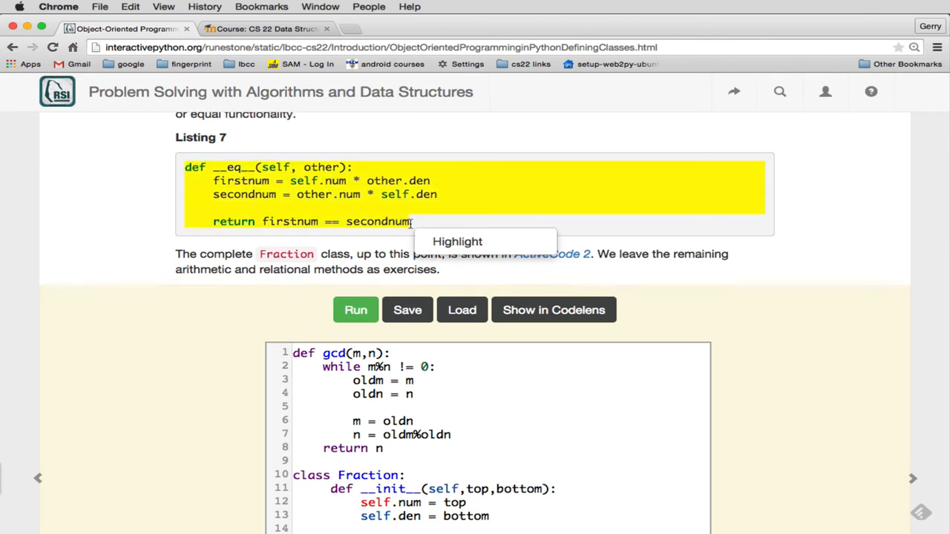
mouse_move(274, 232)
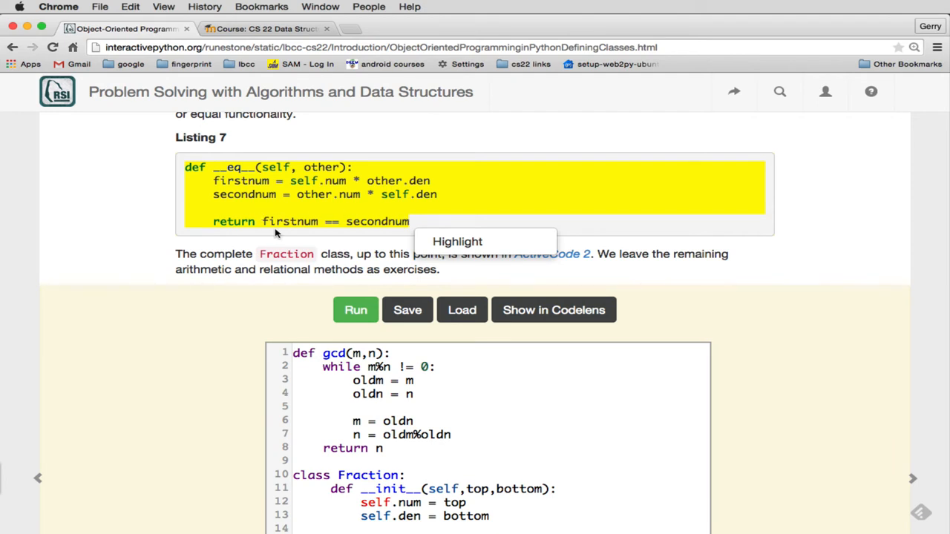
mouse_move(380, 229)
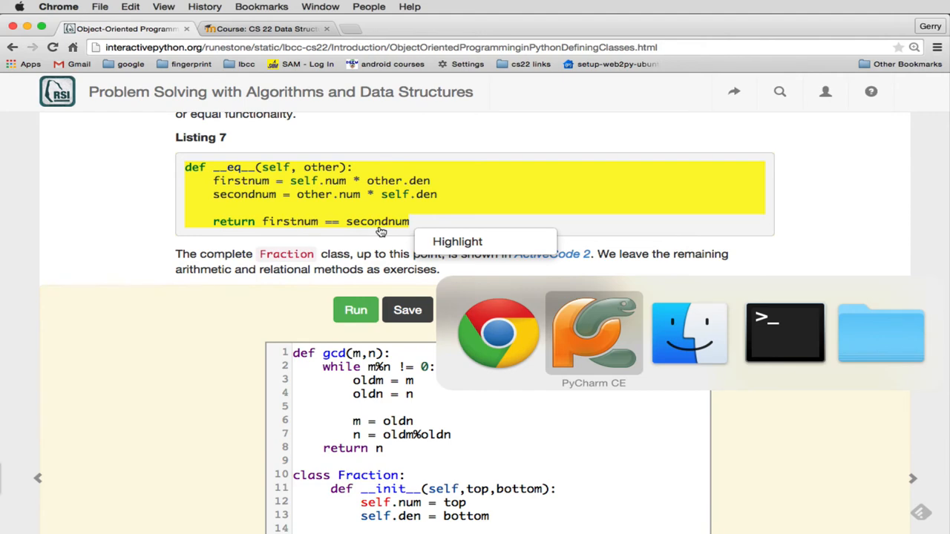
left_click(594, 333)
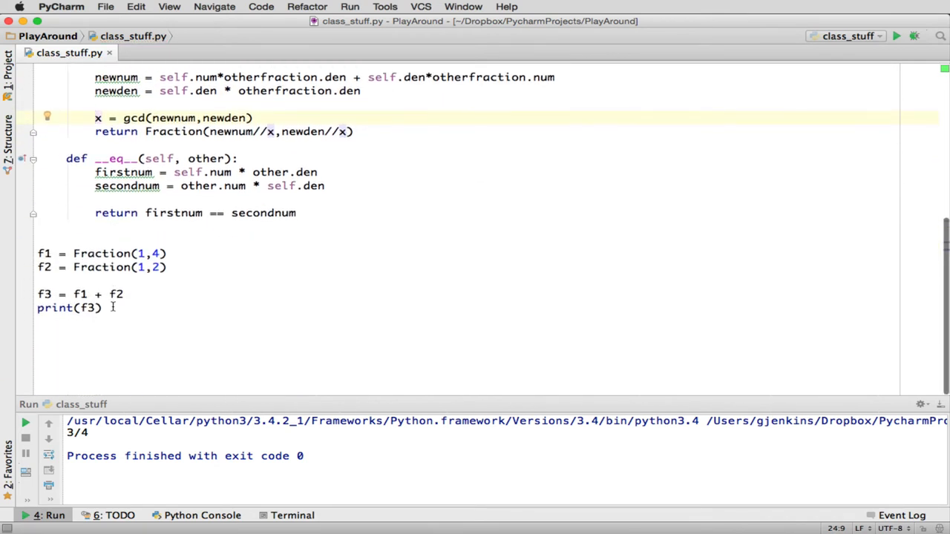
Print f3 == Fraction(3,4) and run the script so it outputs True
right_click(119, 252)
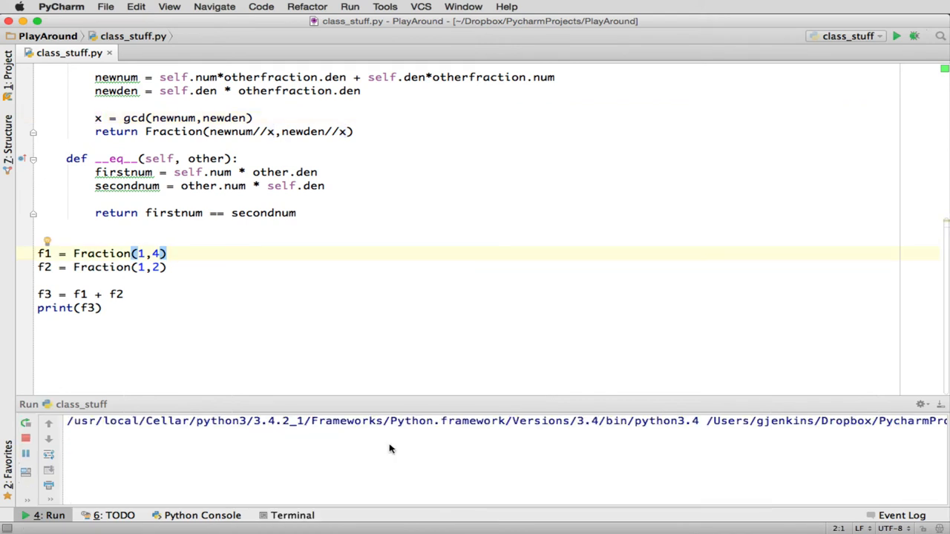
left_click(896, 35)
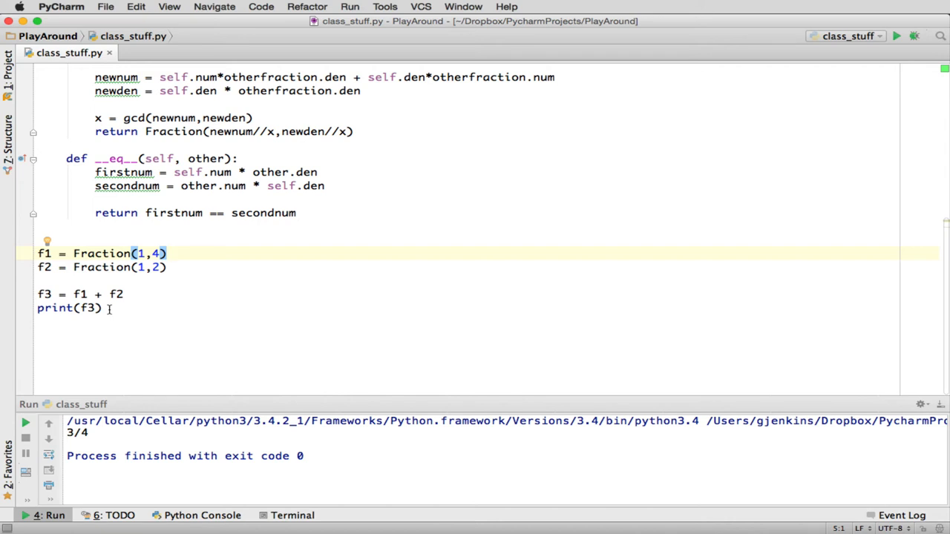
left_click(97, 308)
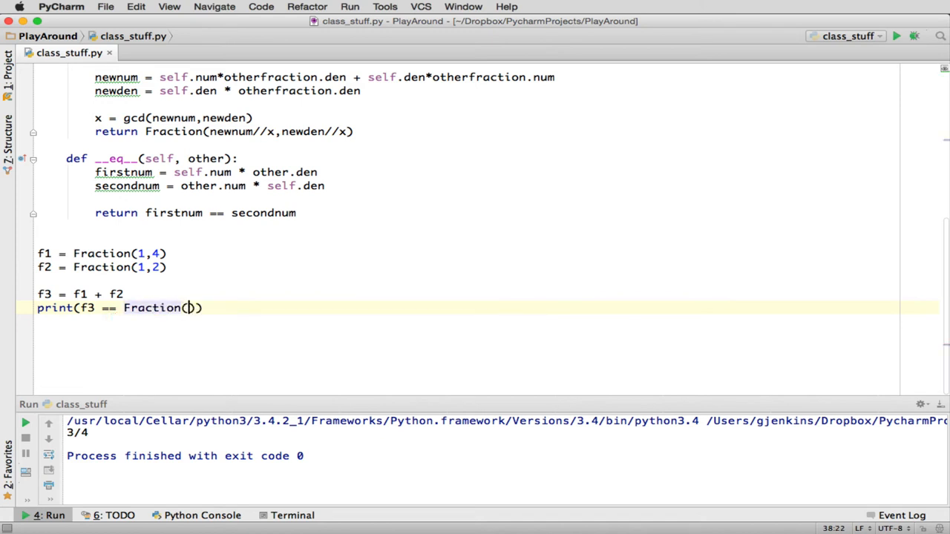
type("3/4")
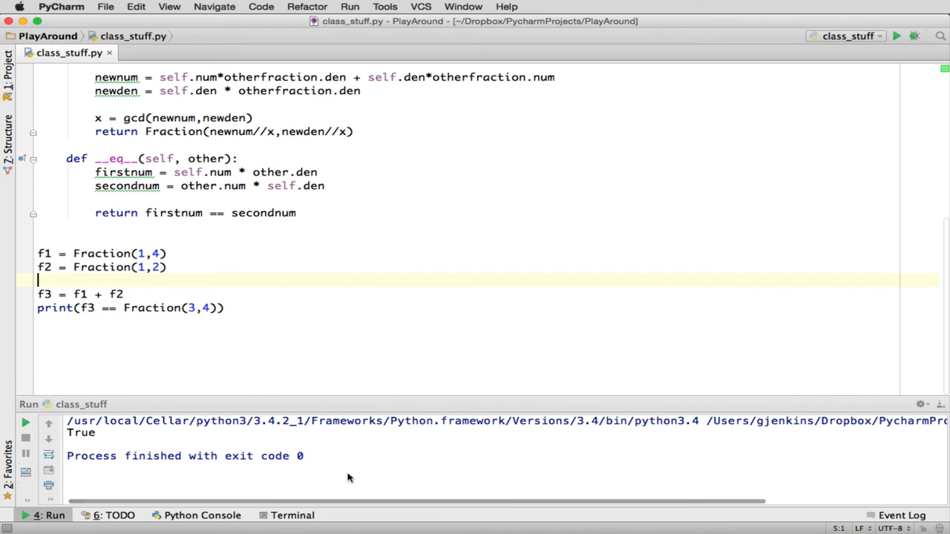
mouse_move(134, 441)
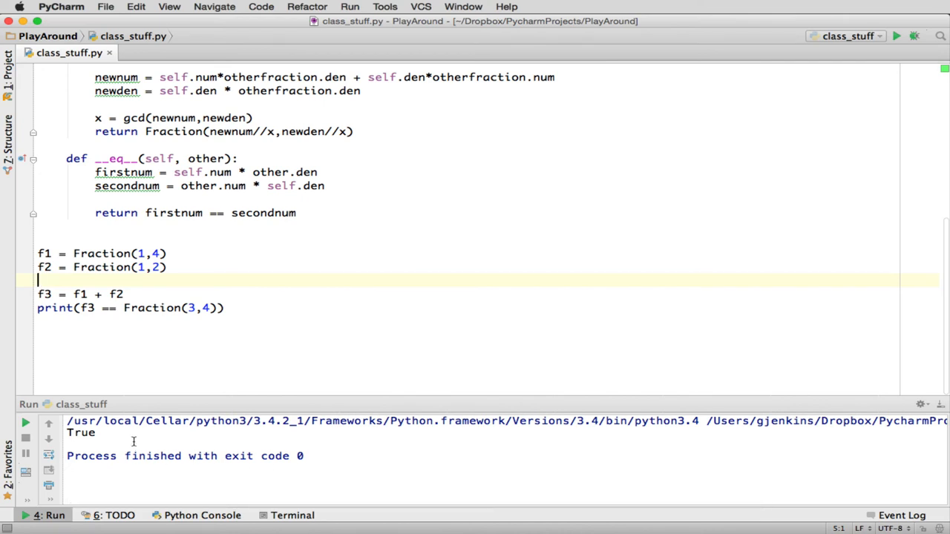
mouse_move(300, 294)
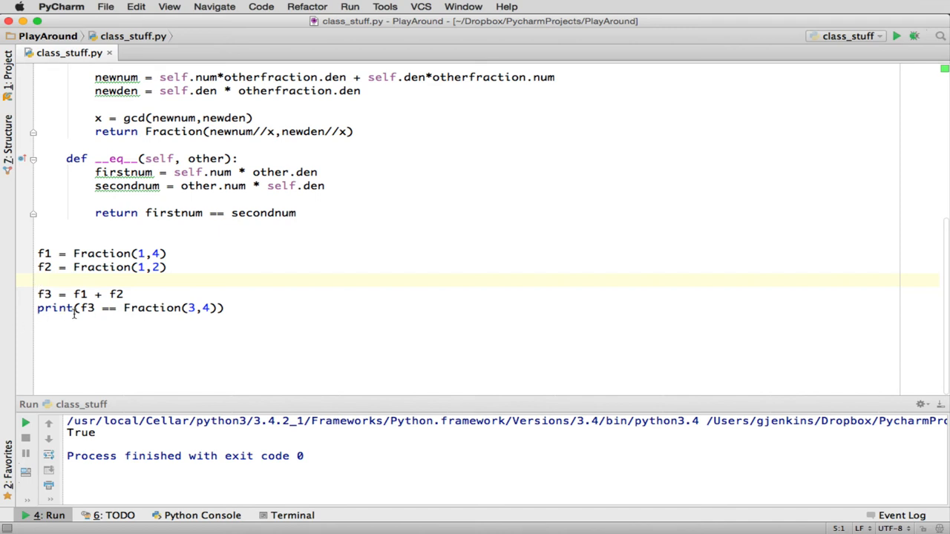
Assert f3 == Fraction(3,4) with message "equal magic method seem broken" and rerun with exit code 0
double_click(53, 307)
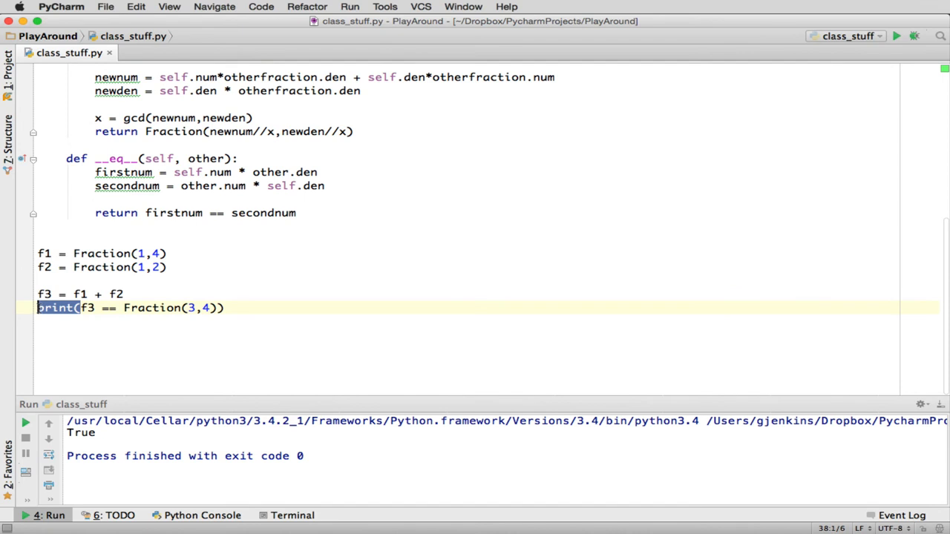
type("assert")
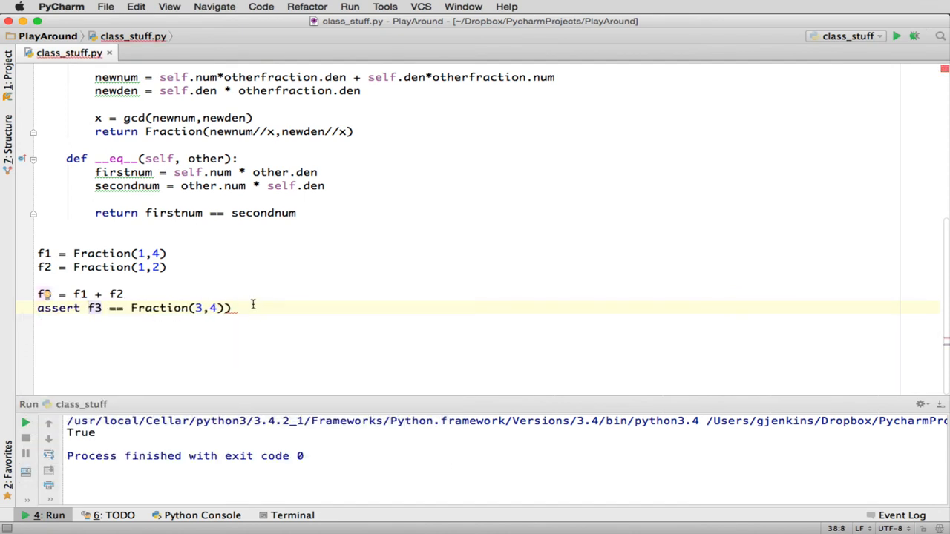
key("Backspace")
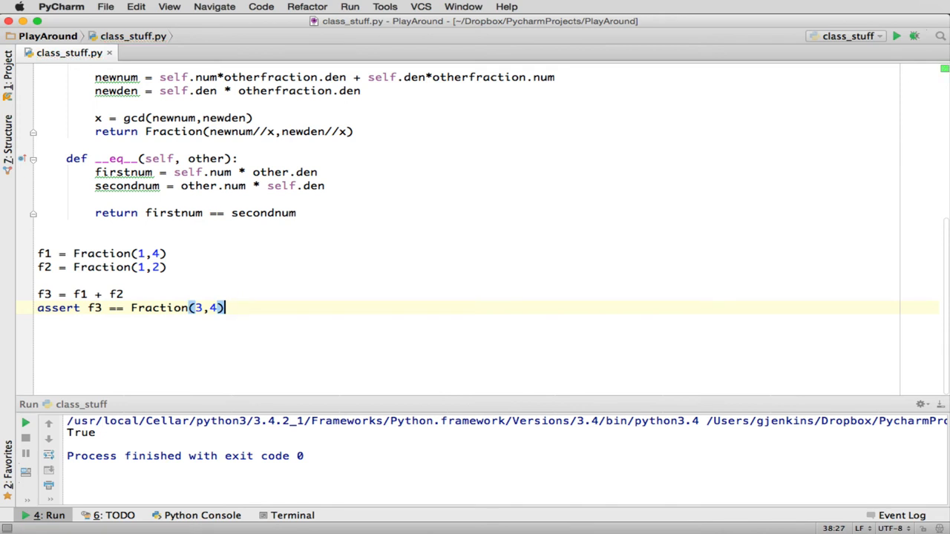
type(",")
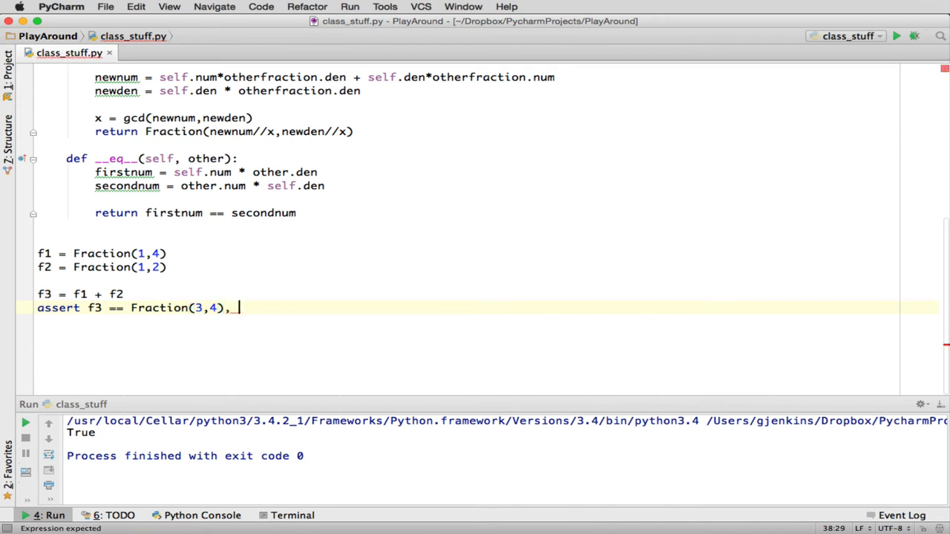
type("\"")
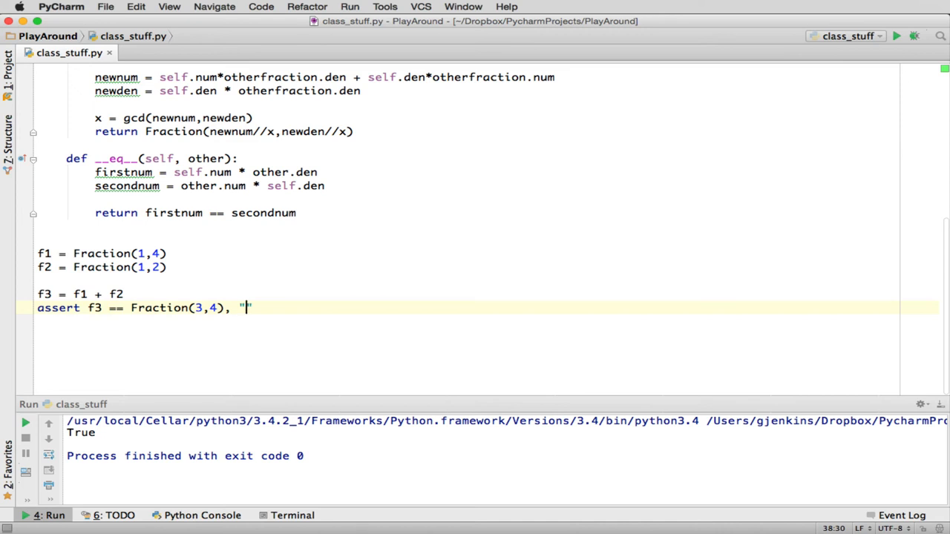
type("equal")
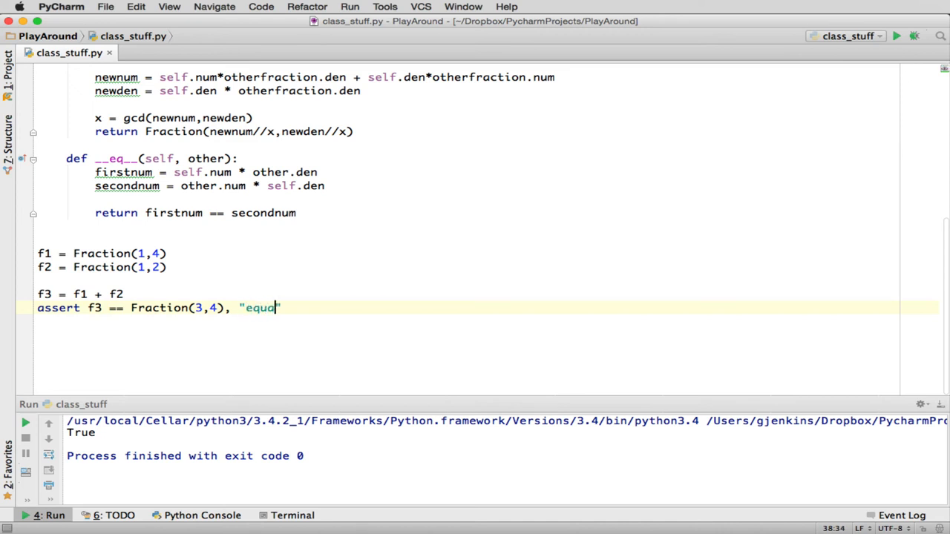
type("magic")
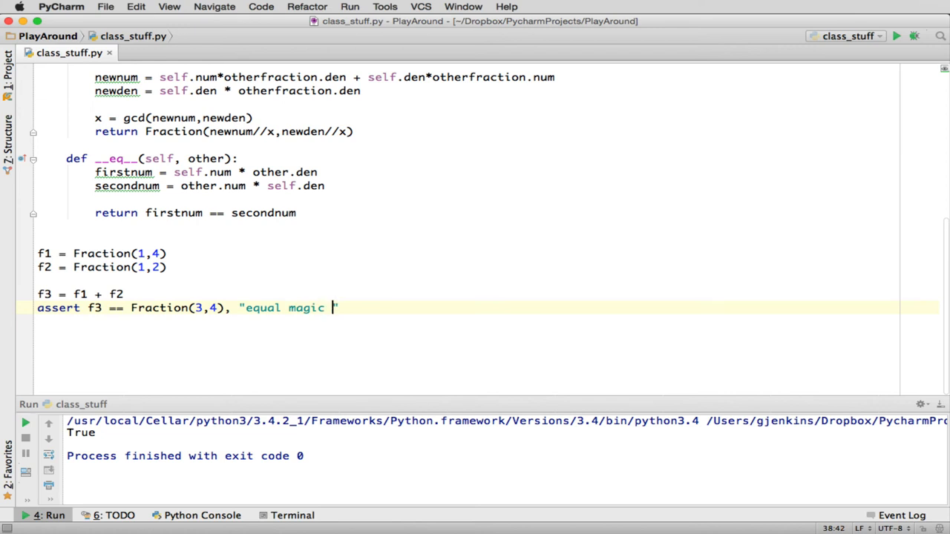
type("method seem b")
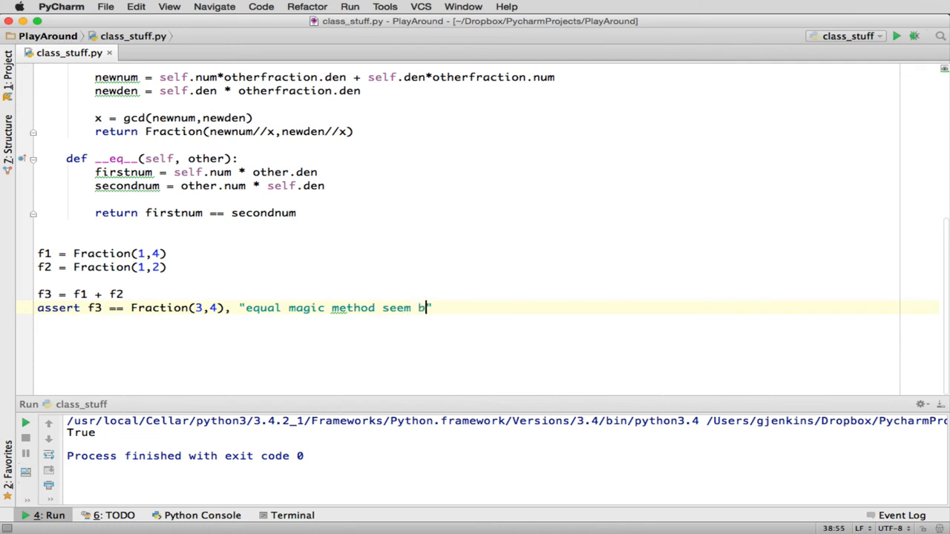
type("roken\"")
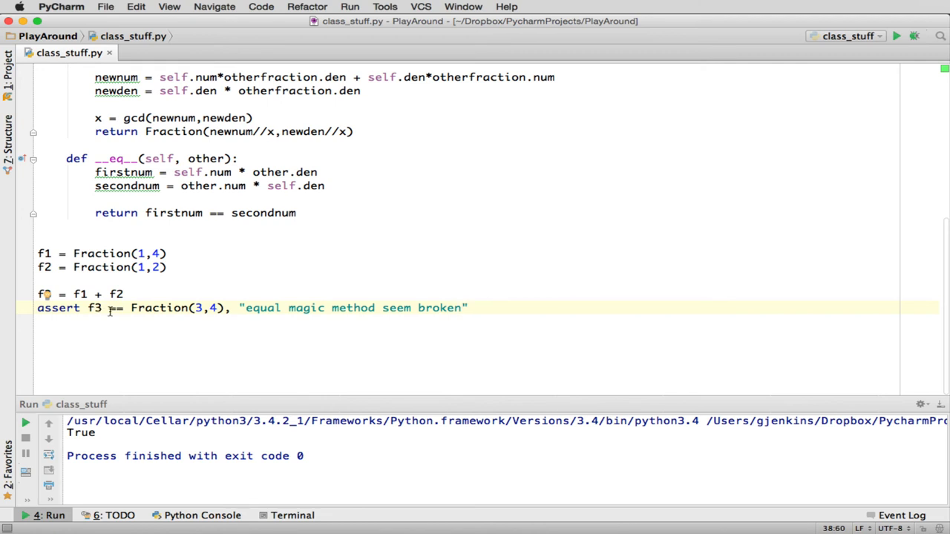
mouse_move(226, 307)
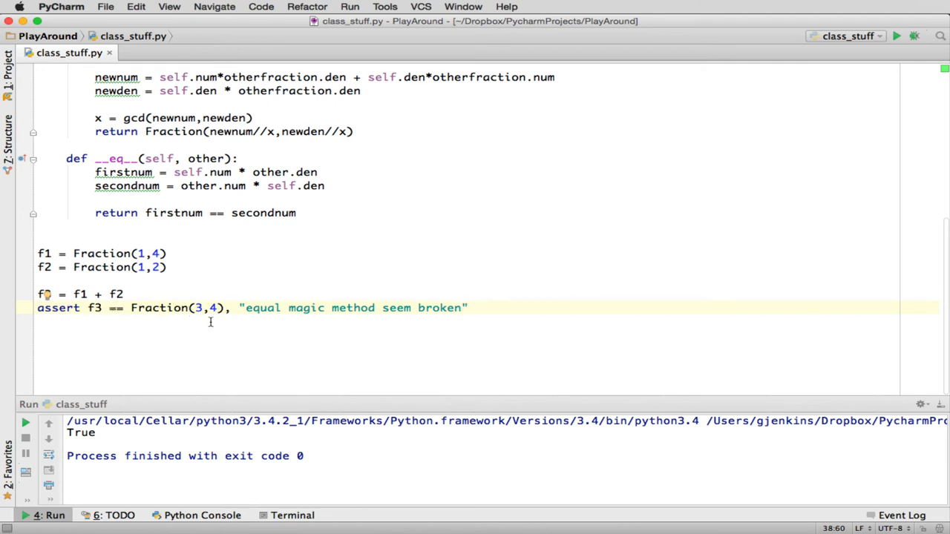
mouse_move(354, 321)
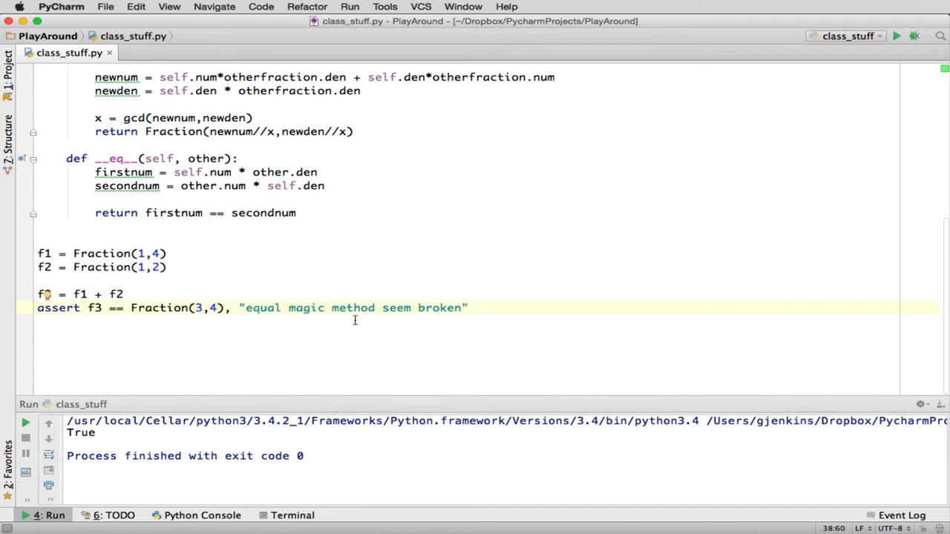
right_click(355, 320)
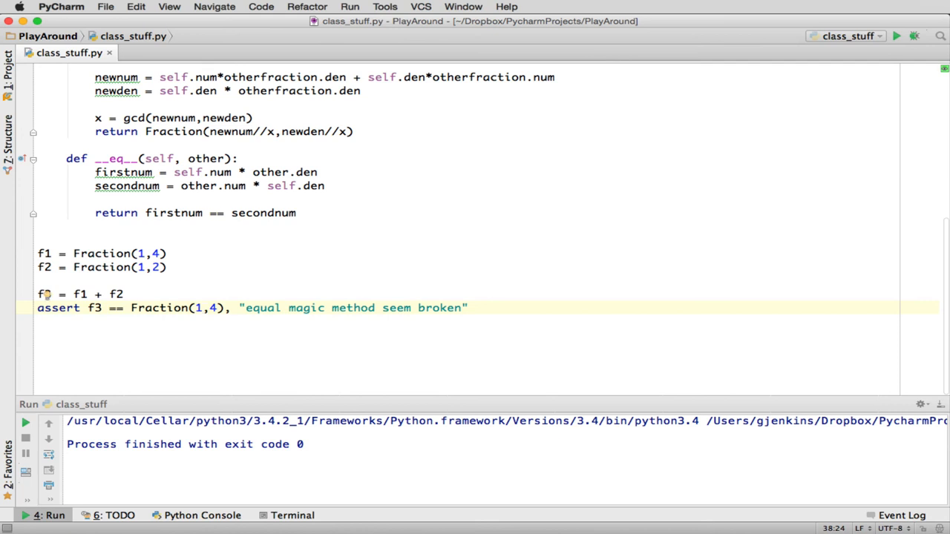
Run with Fraction(1,4) to get the AssertionError, then scroll the textbook to the Inheritance section
right_click(205, 307)
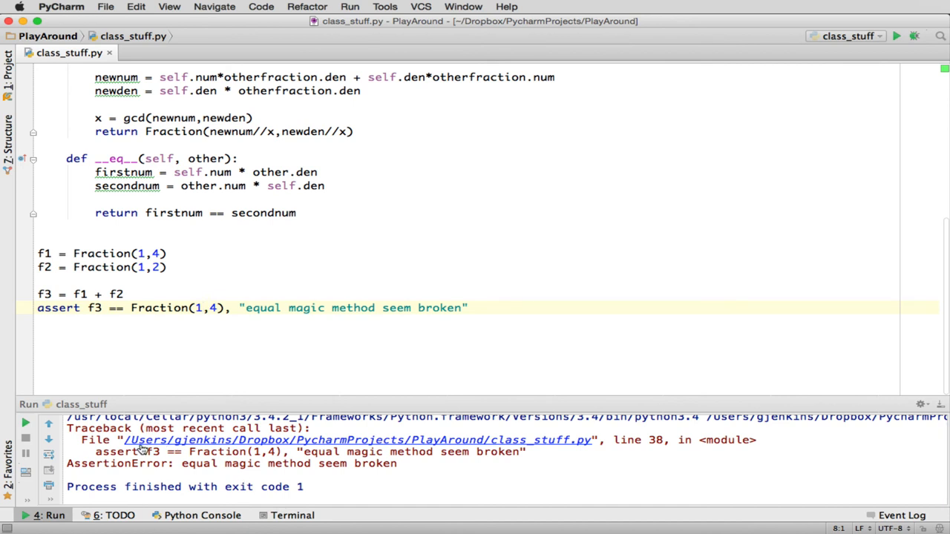
mouse_move(145, 451)
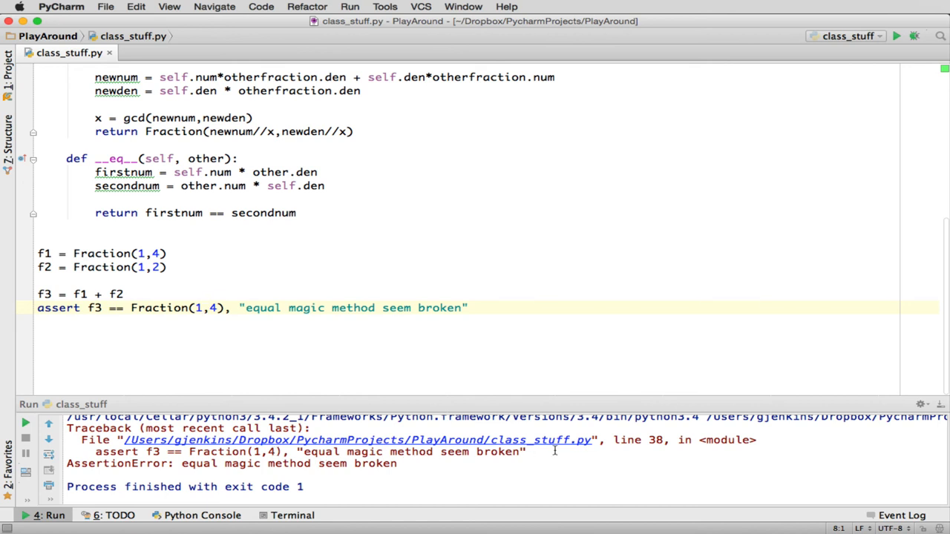
mouse_move(135, 478)
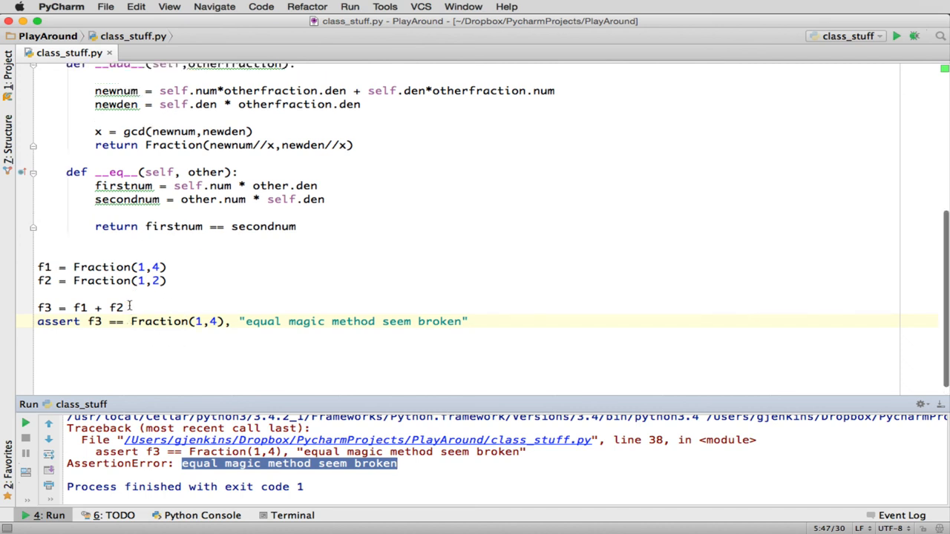
scroll("down", 3)
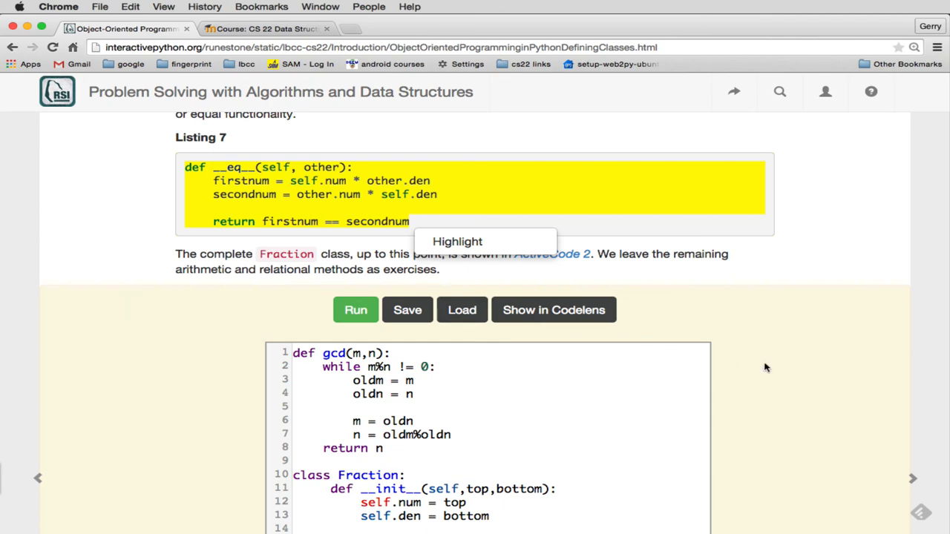
scroll("down", 3)
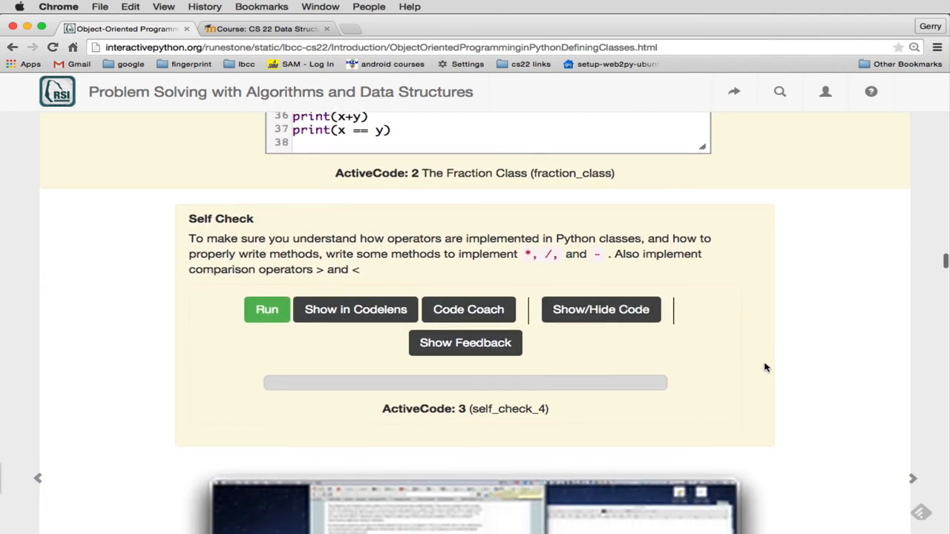
scroll("down", 3)
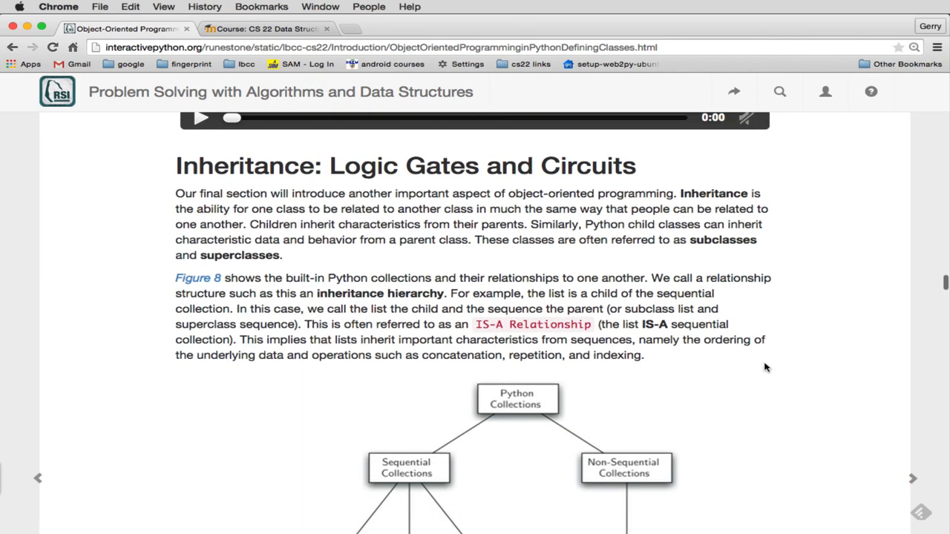